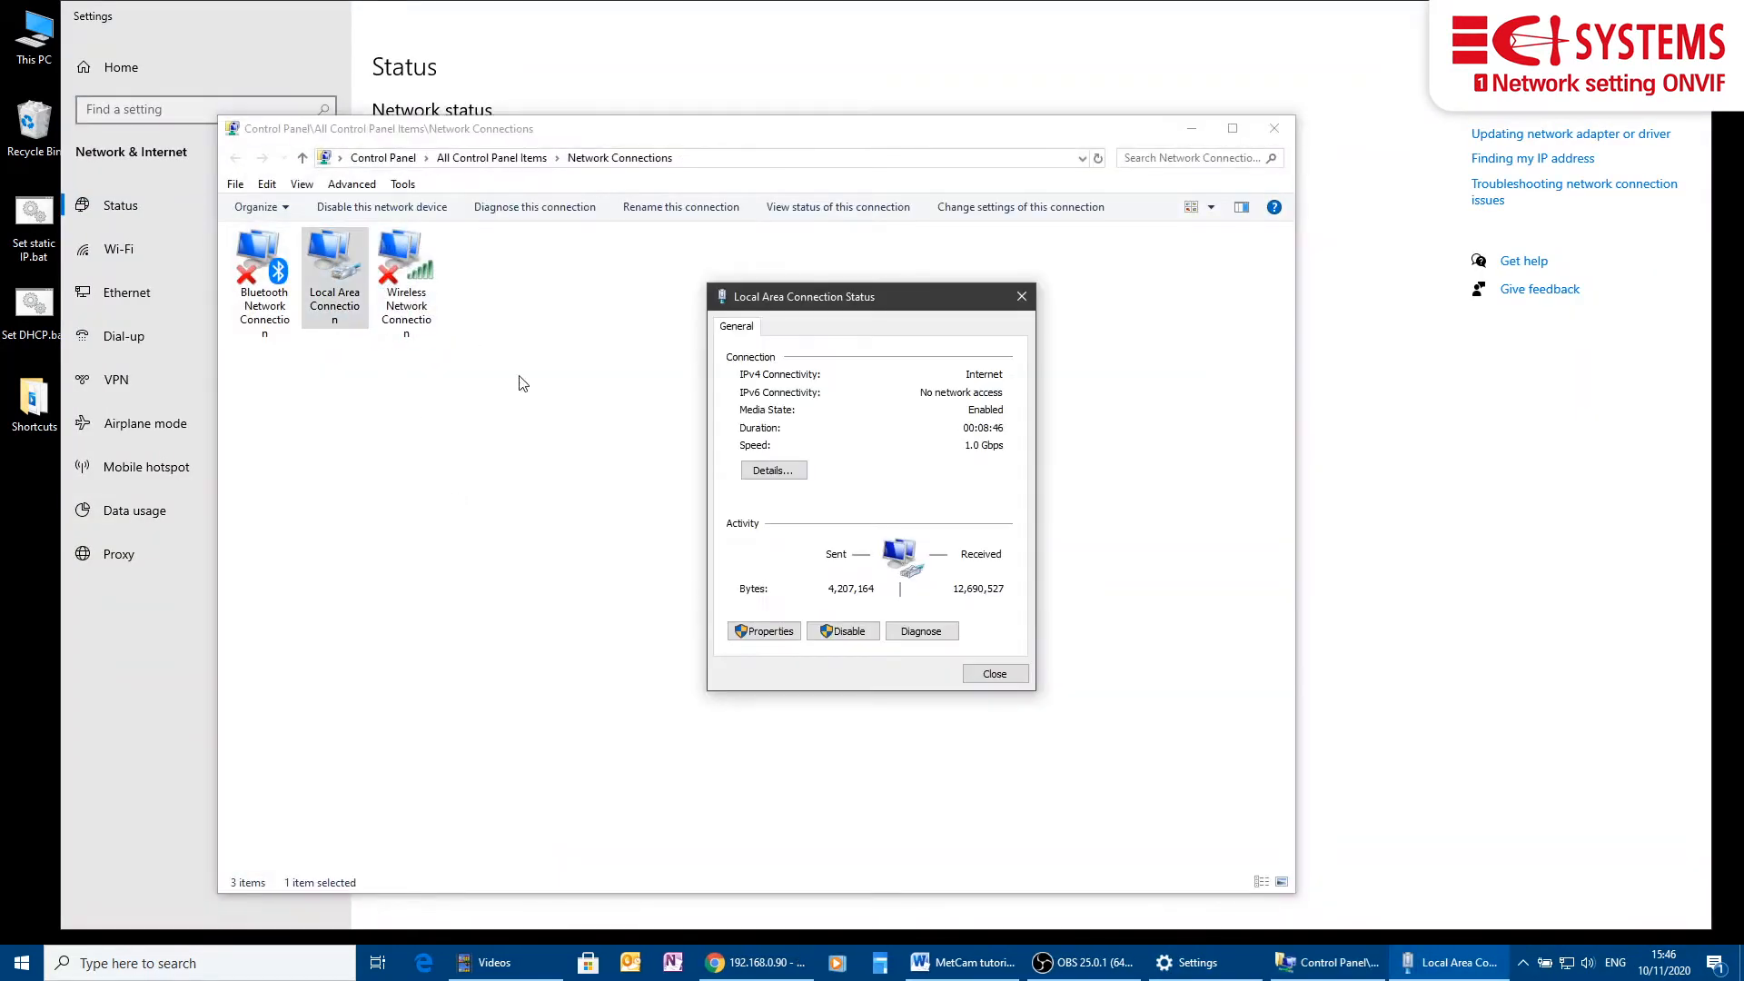
# Verify the wired LAN adapter obtains its IPv4 address automatically, then close the dialogs.
pyautogui.click(763, 631)
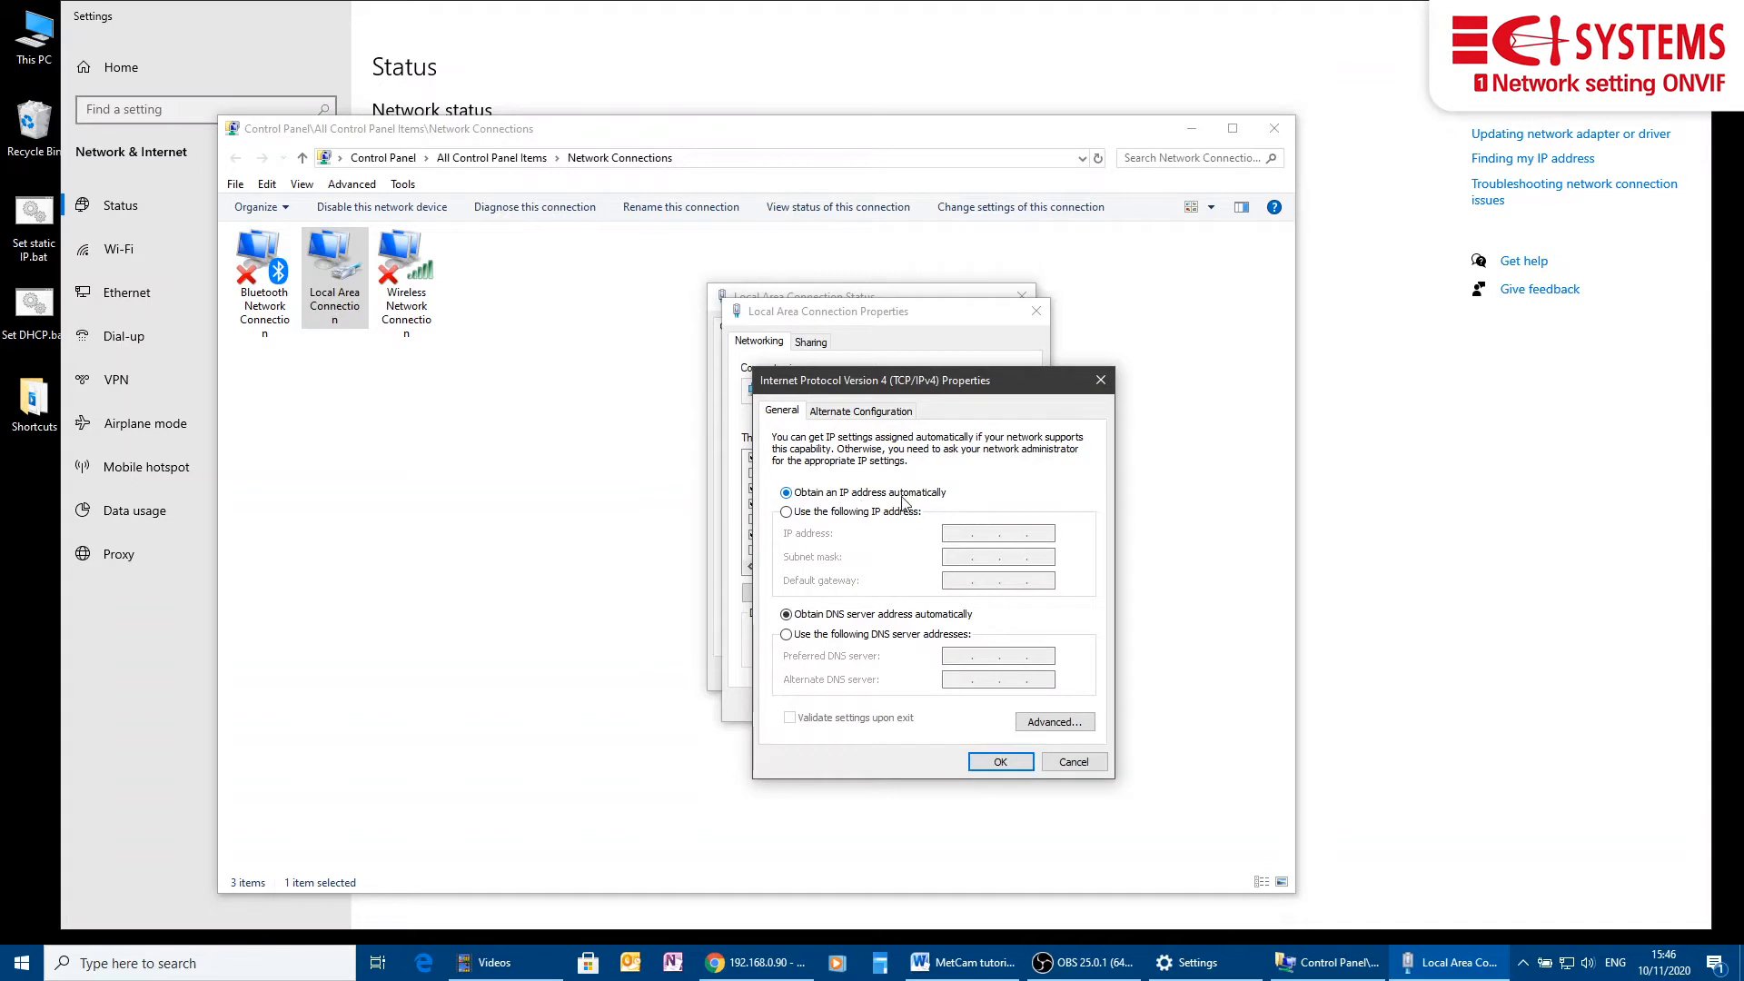
pyautogui.click(997, 761)
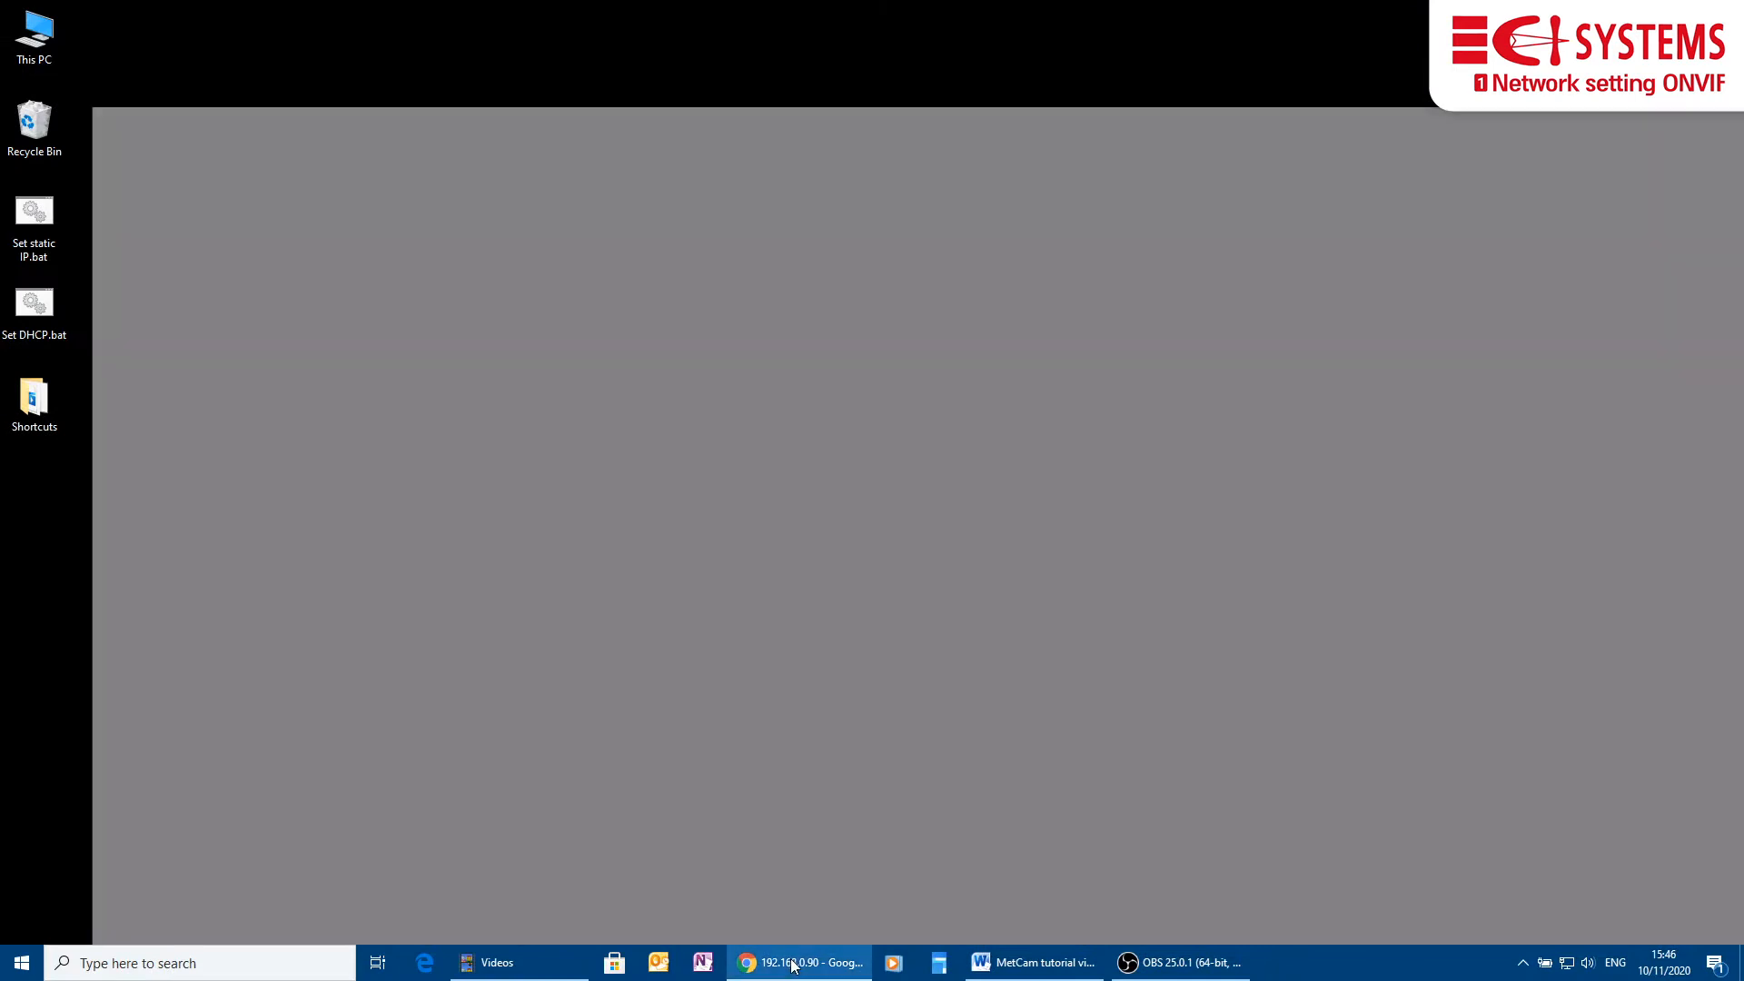
pyautogui.click(798, 962)
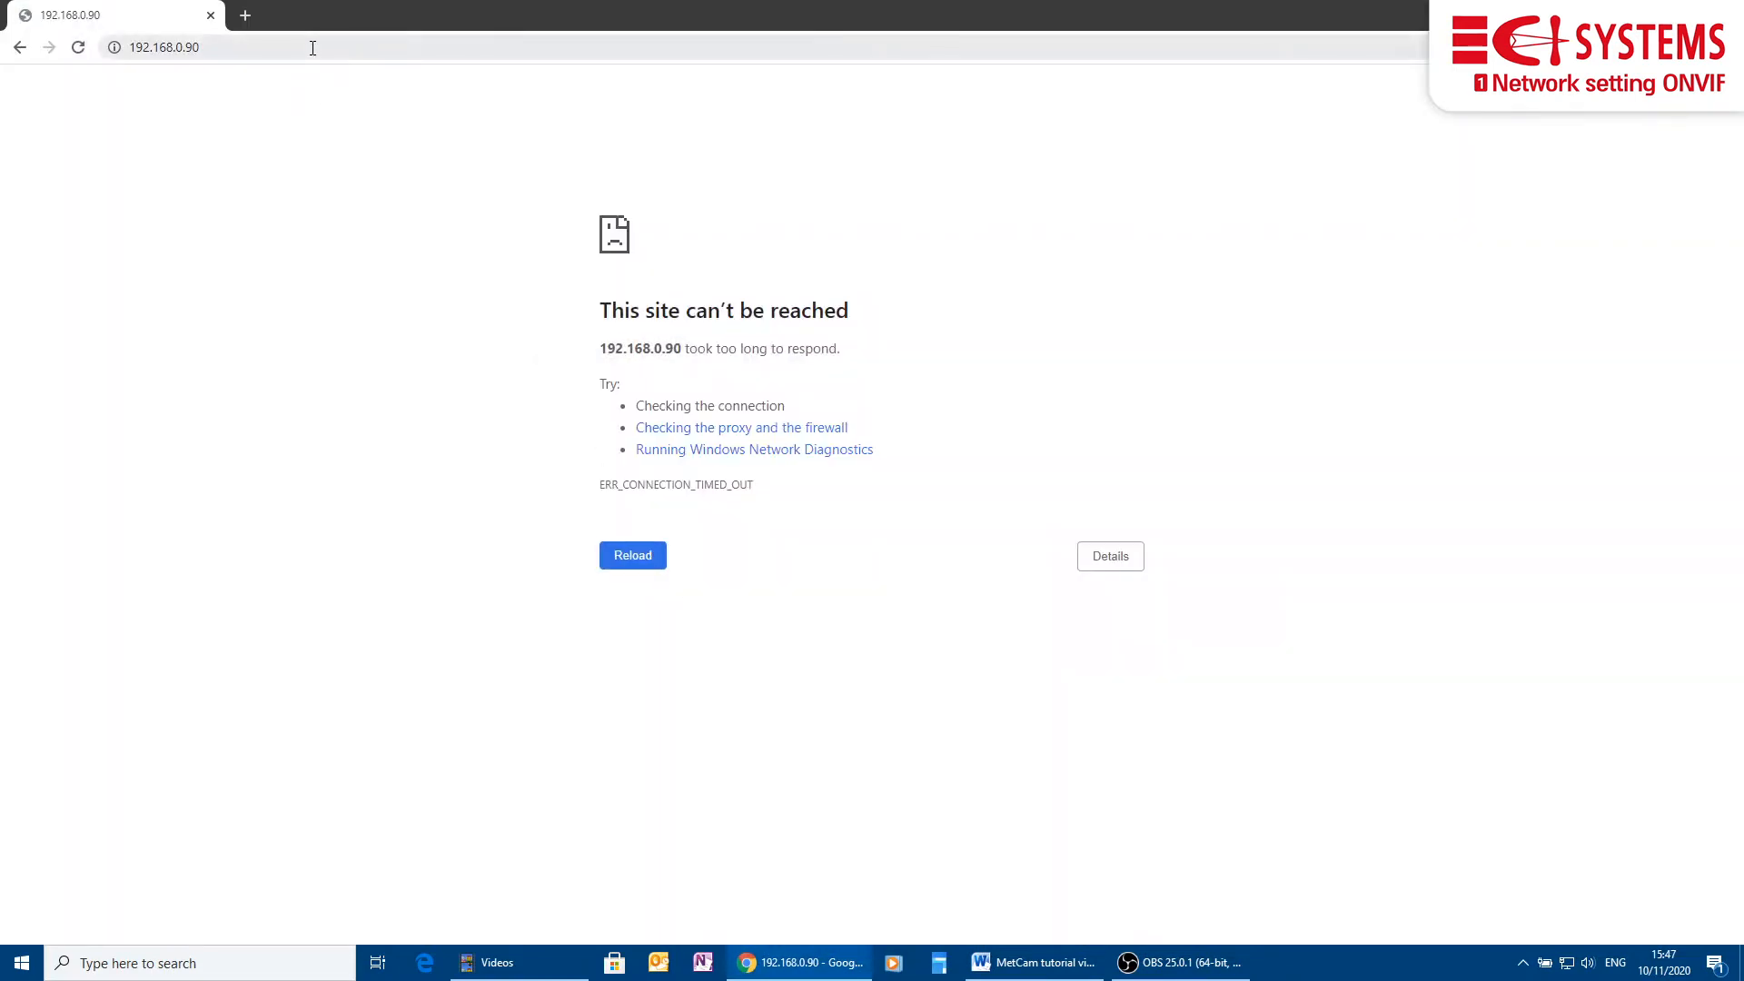
pyautogui.click(164, 46)
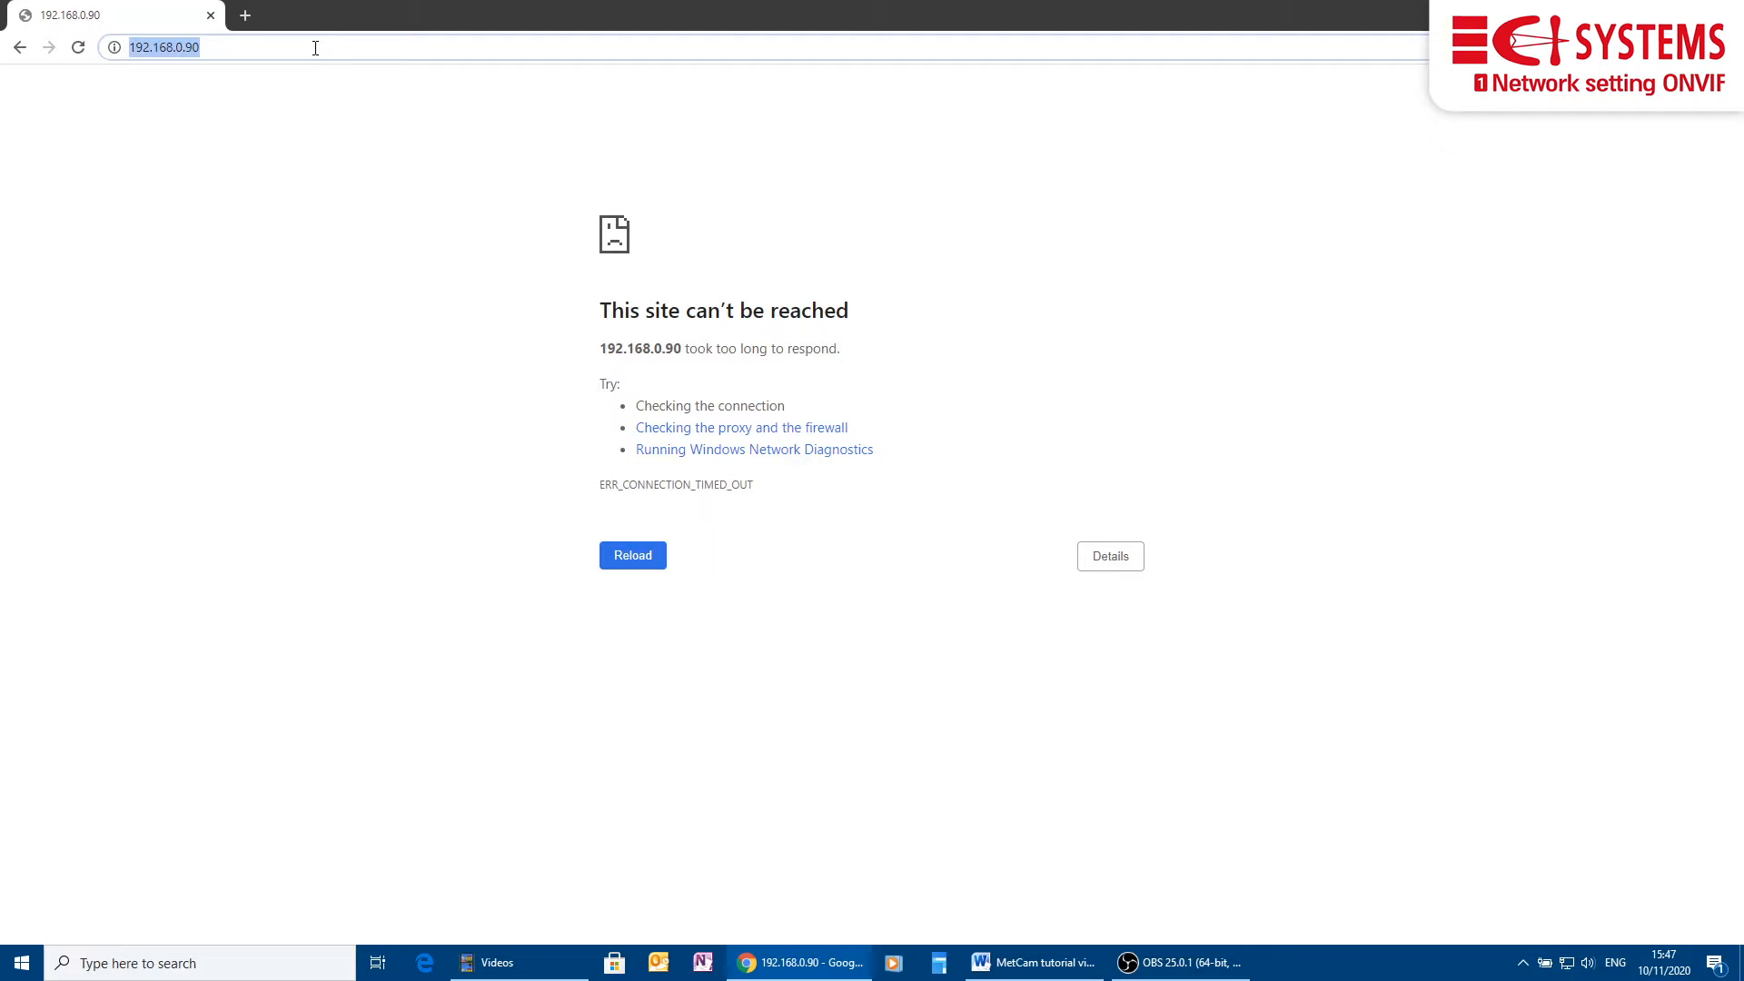
pyautogui.write('http://metcam')
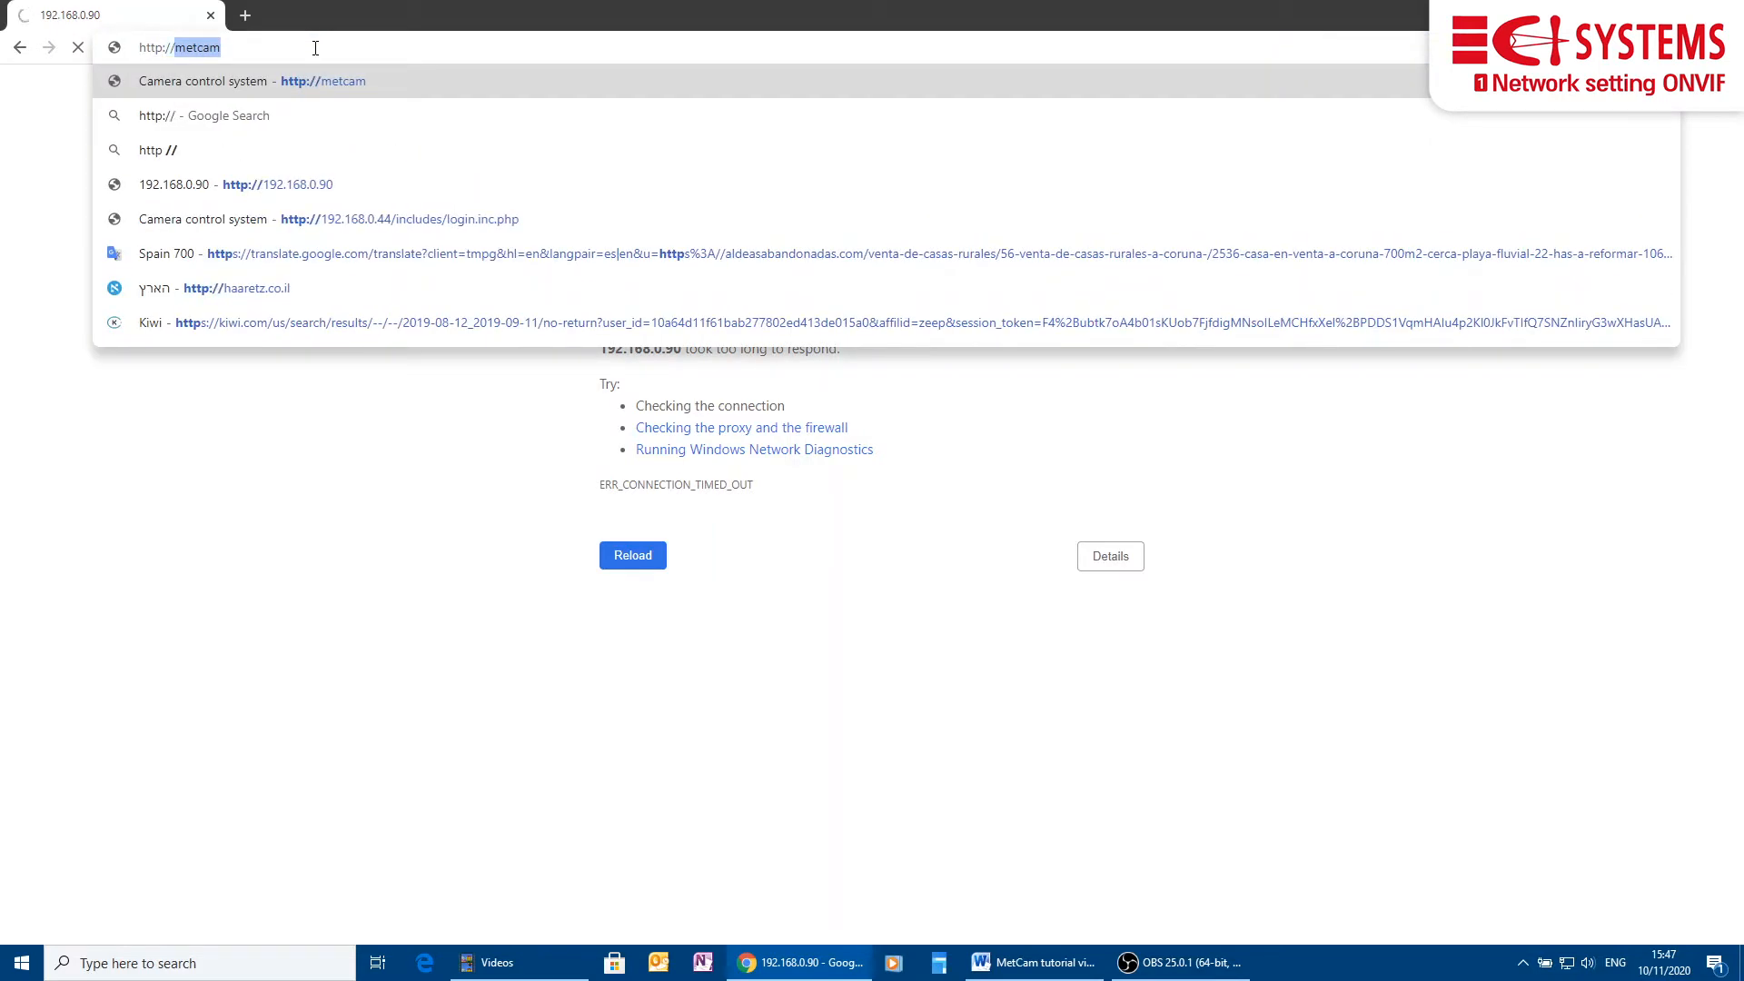
pyautogui.click(250, 80)
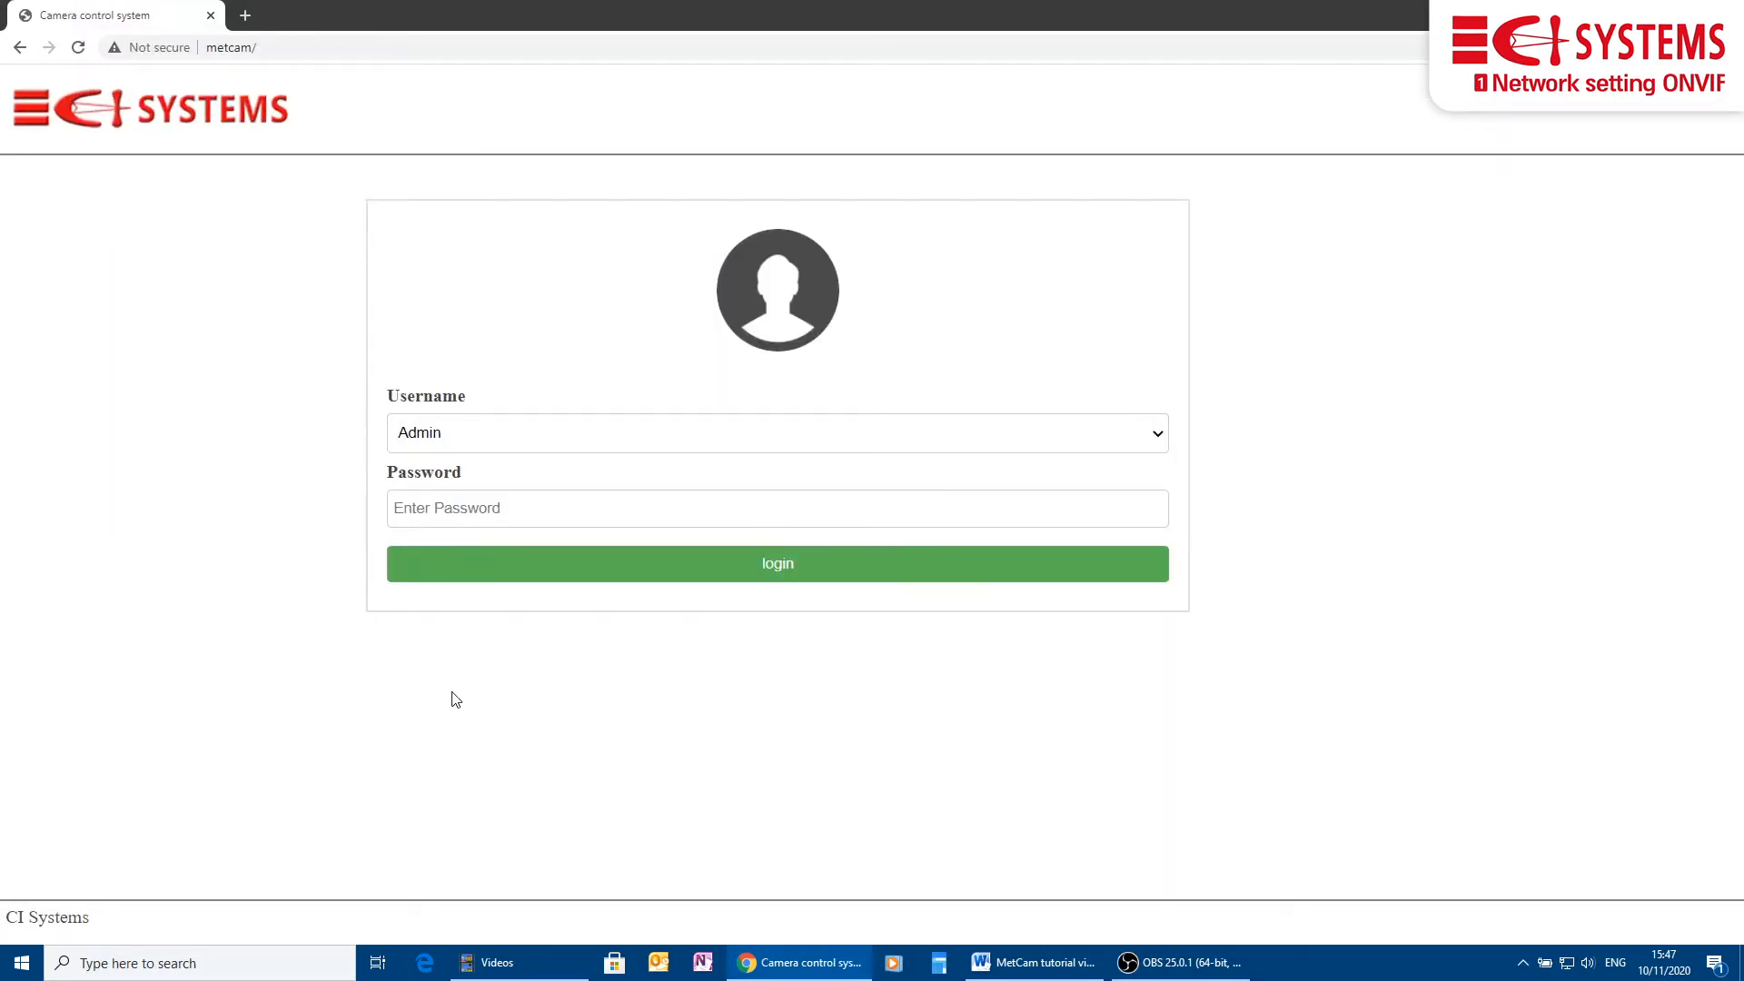
# Log in to the MetCam control system as Admin.
pyautogui.click(776, 563)
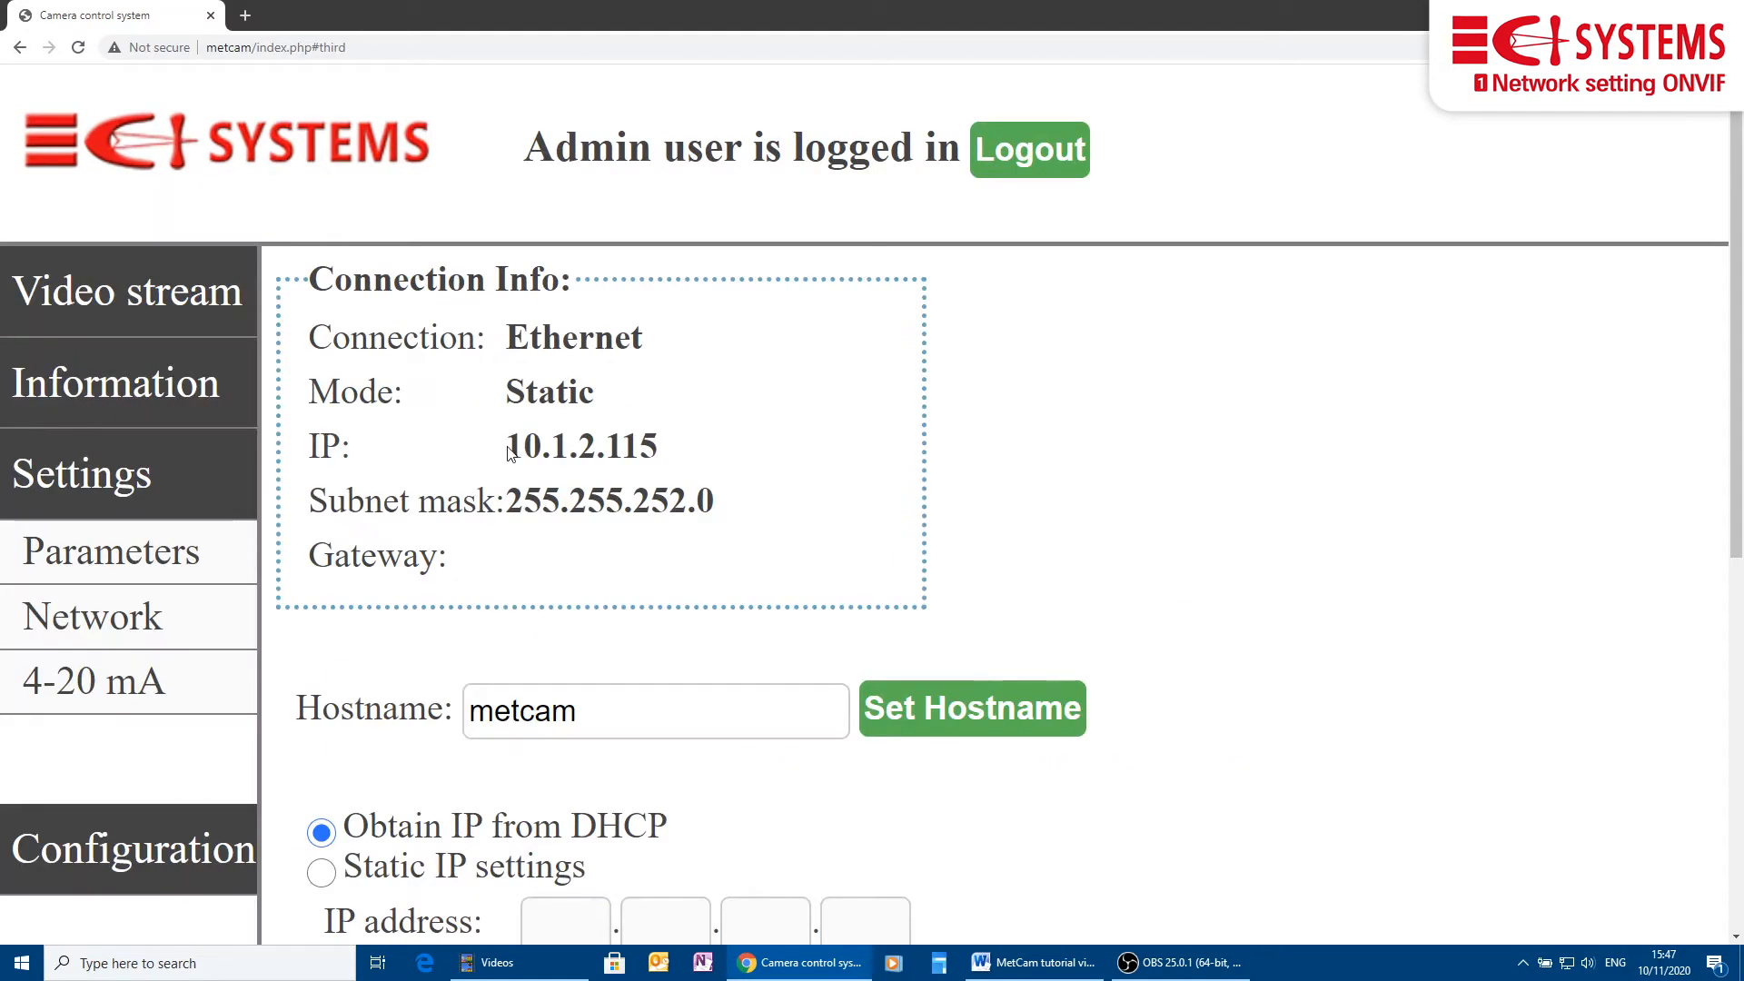
pyautogui.moveTo(640, 445)
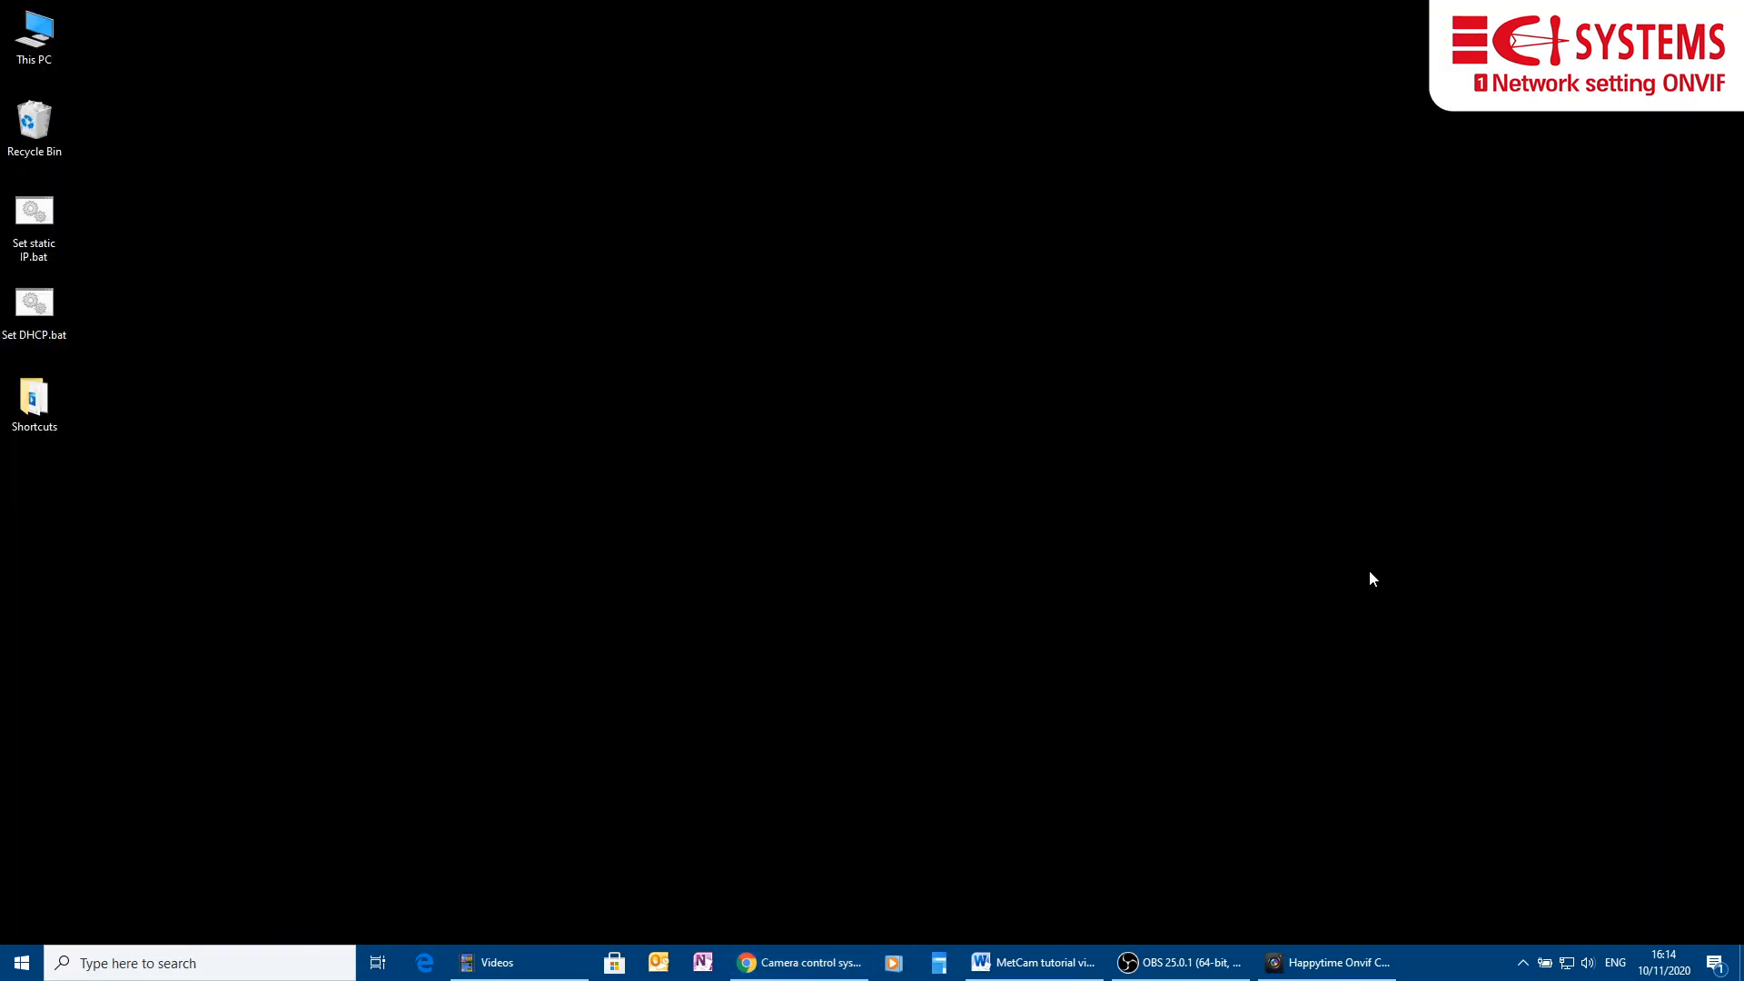
pyautogui.moveTo(1336, 962)
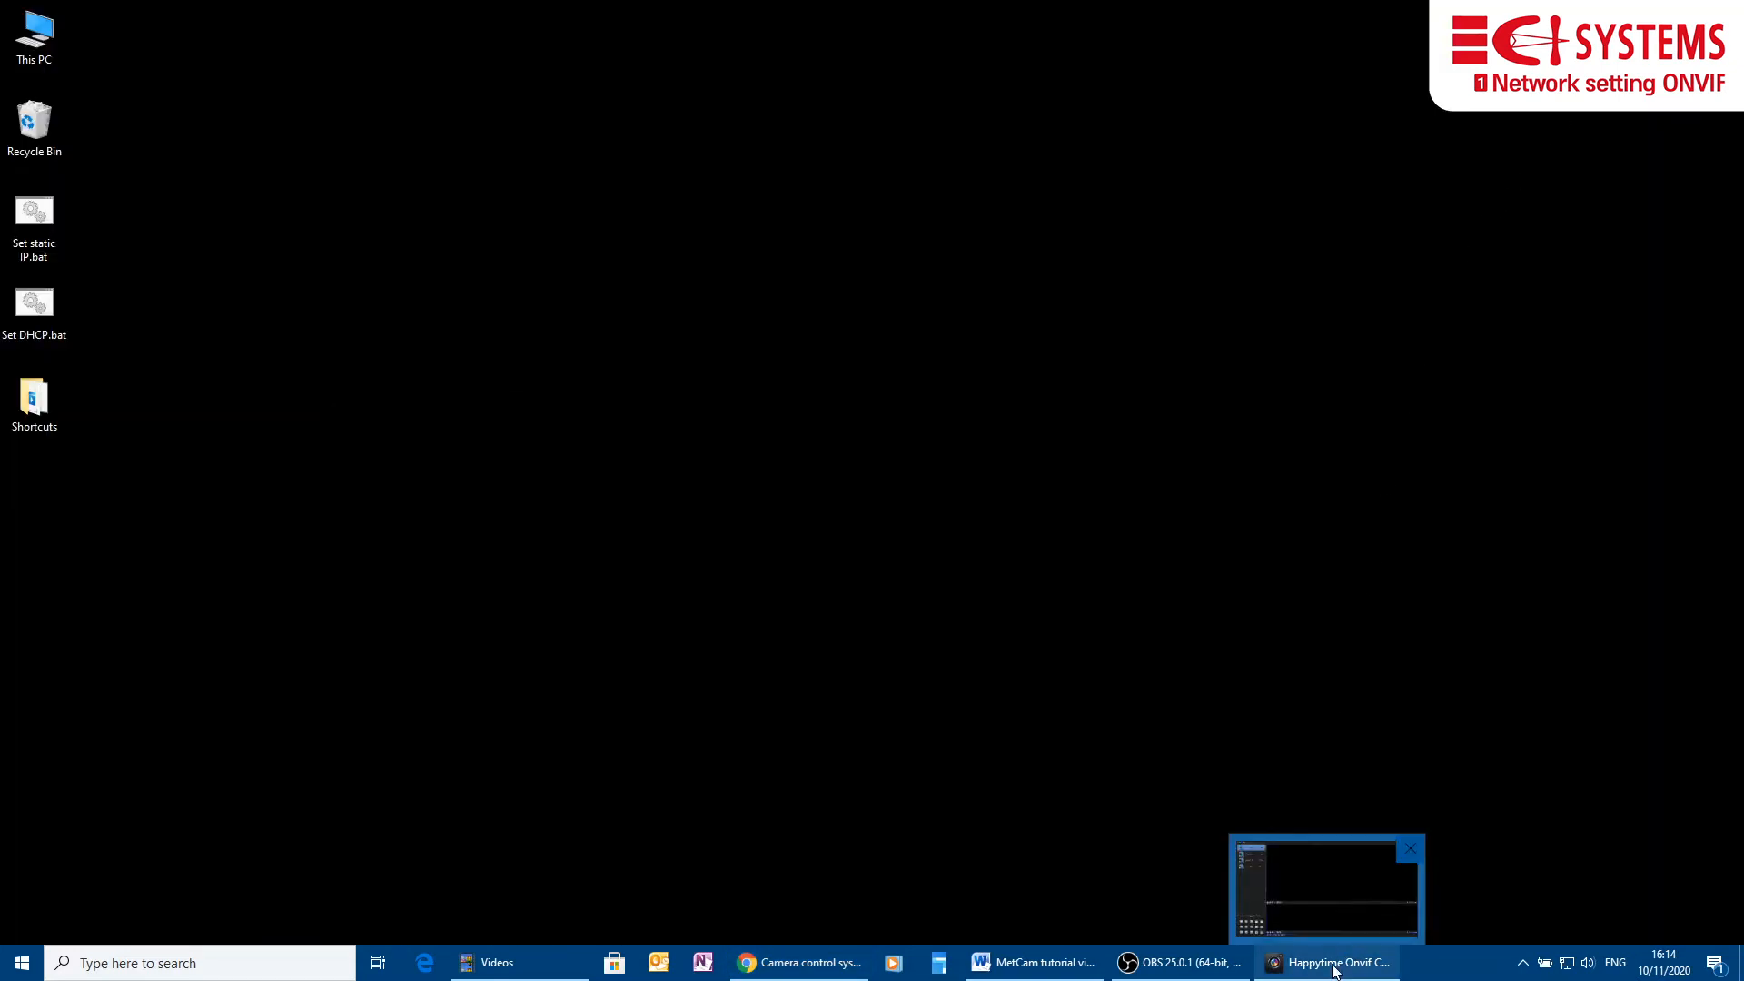
# Select camera 10.1.2.115:8000 in the Onvif client and open its context menu.
pyautogui.click(1326, 961)
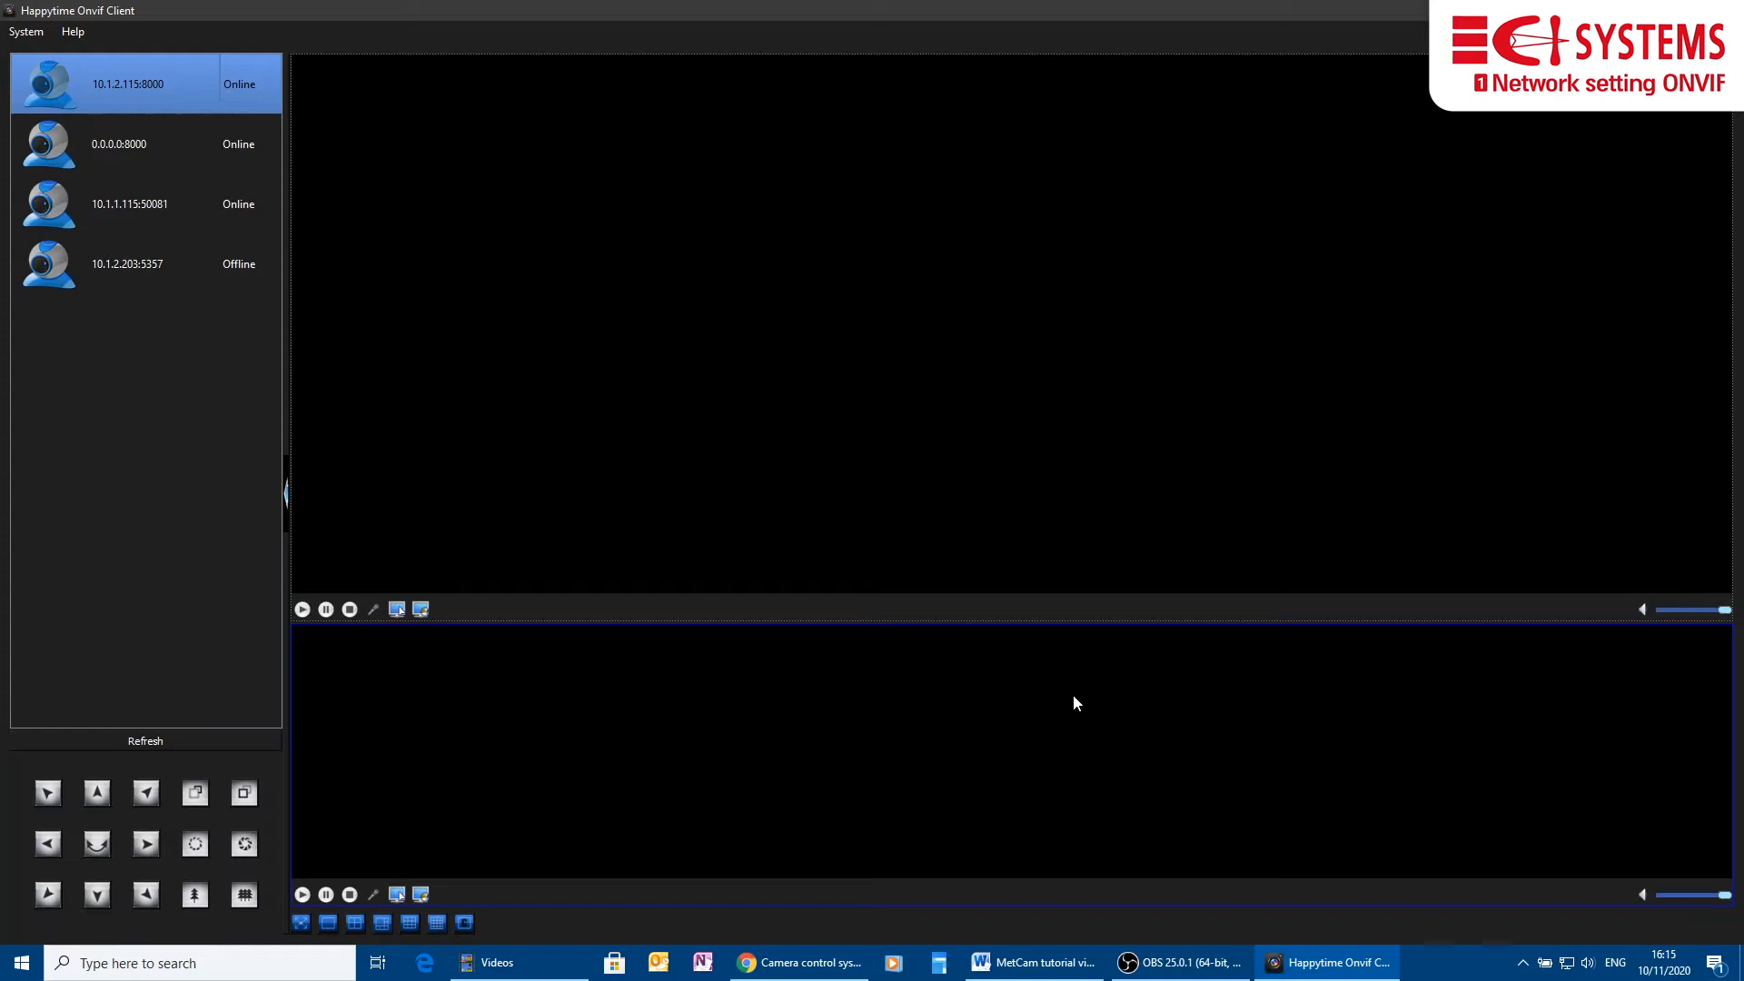
pyautogui.moveTo(895, 545)
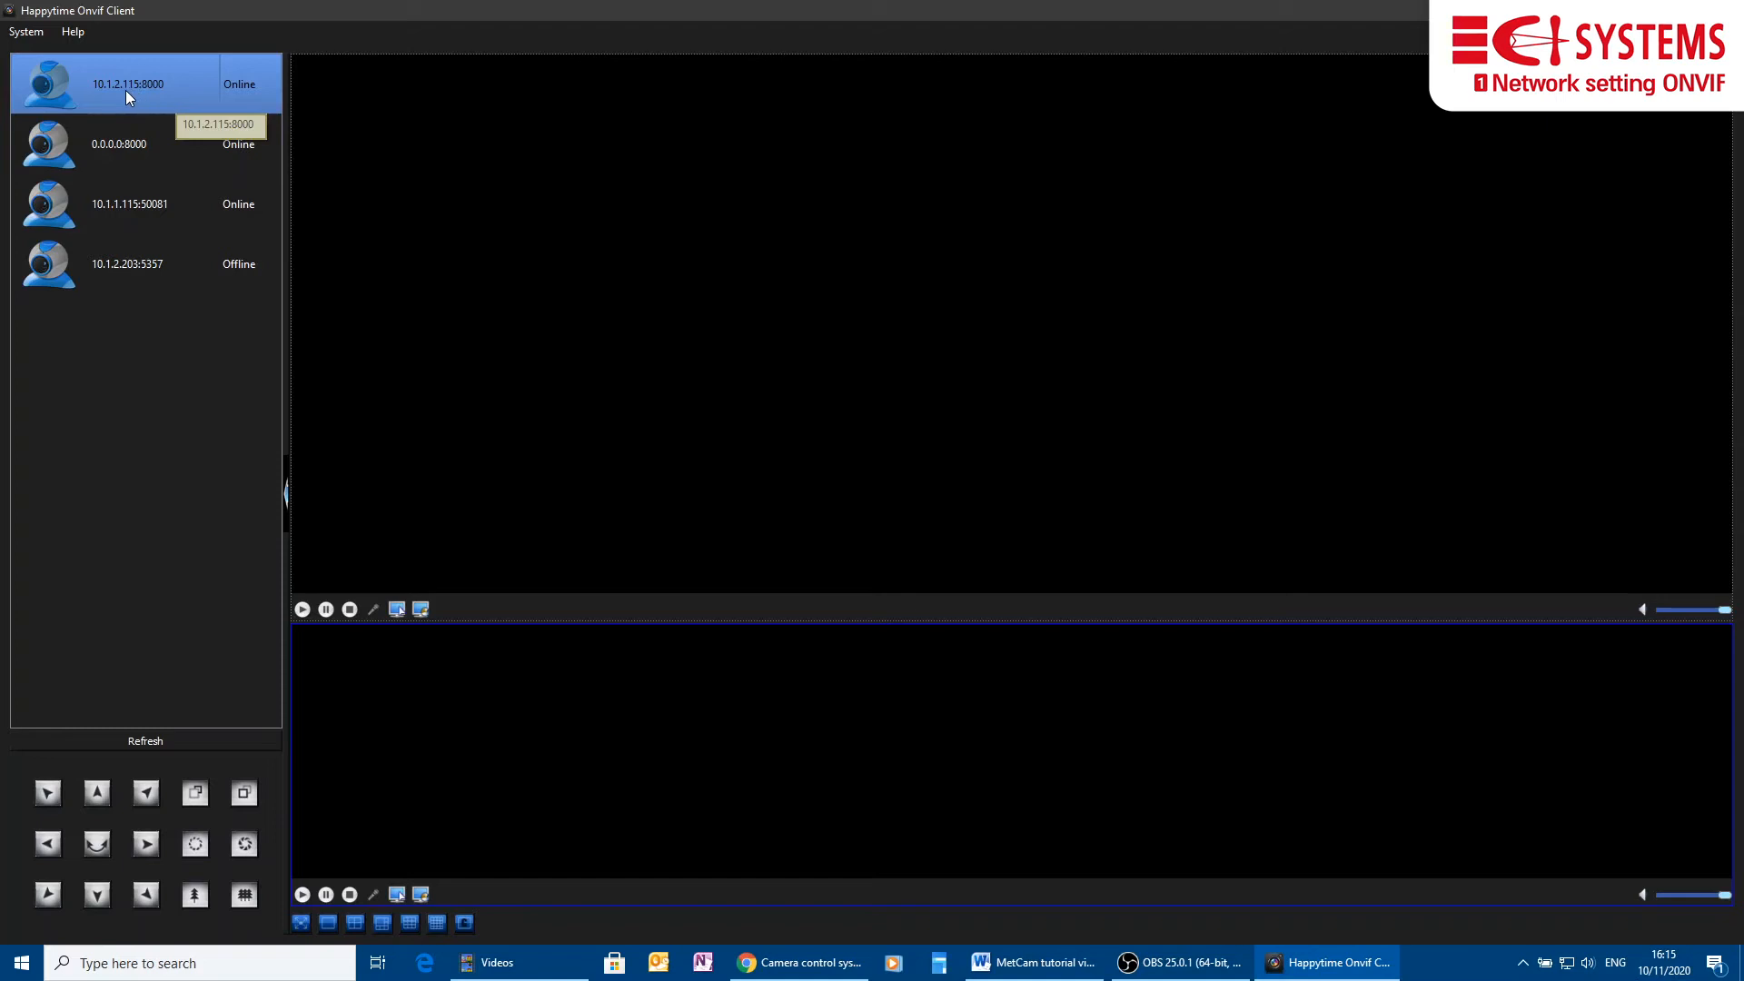
pyautogui.click(119, 144)
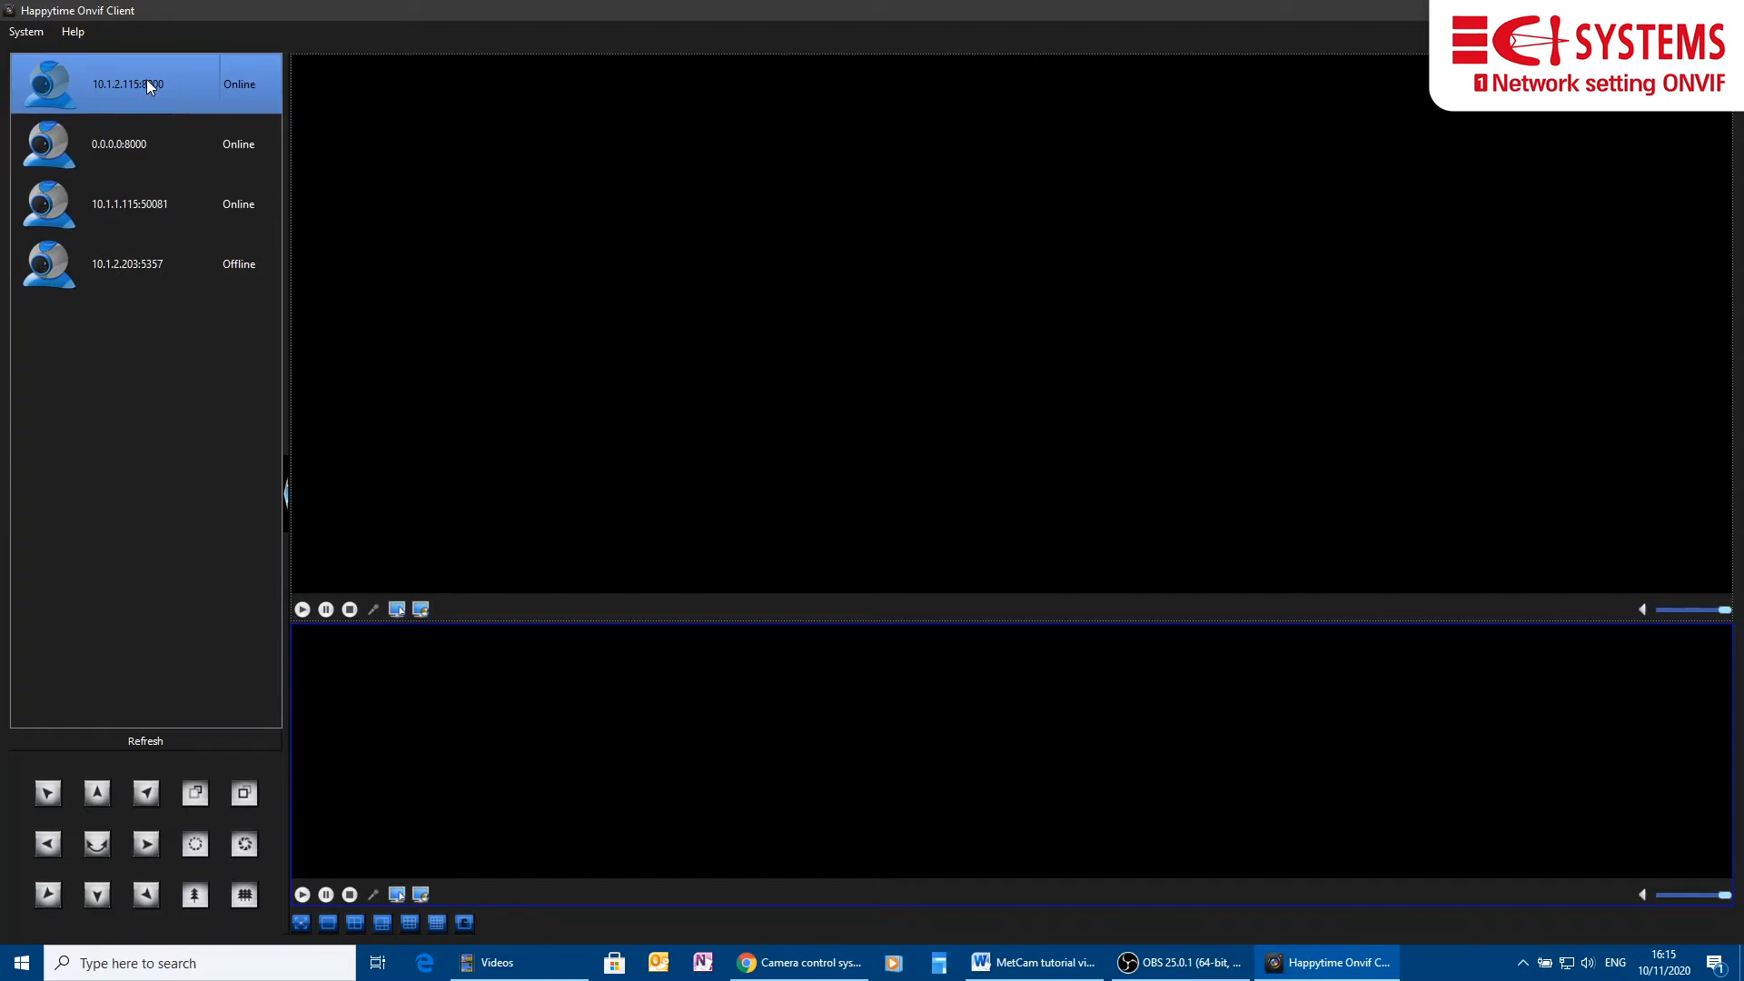
pyautogui.rightClick(127, 84)
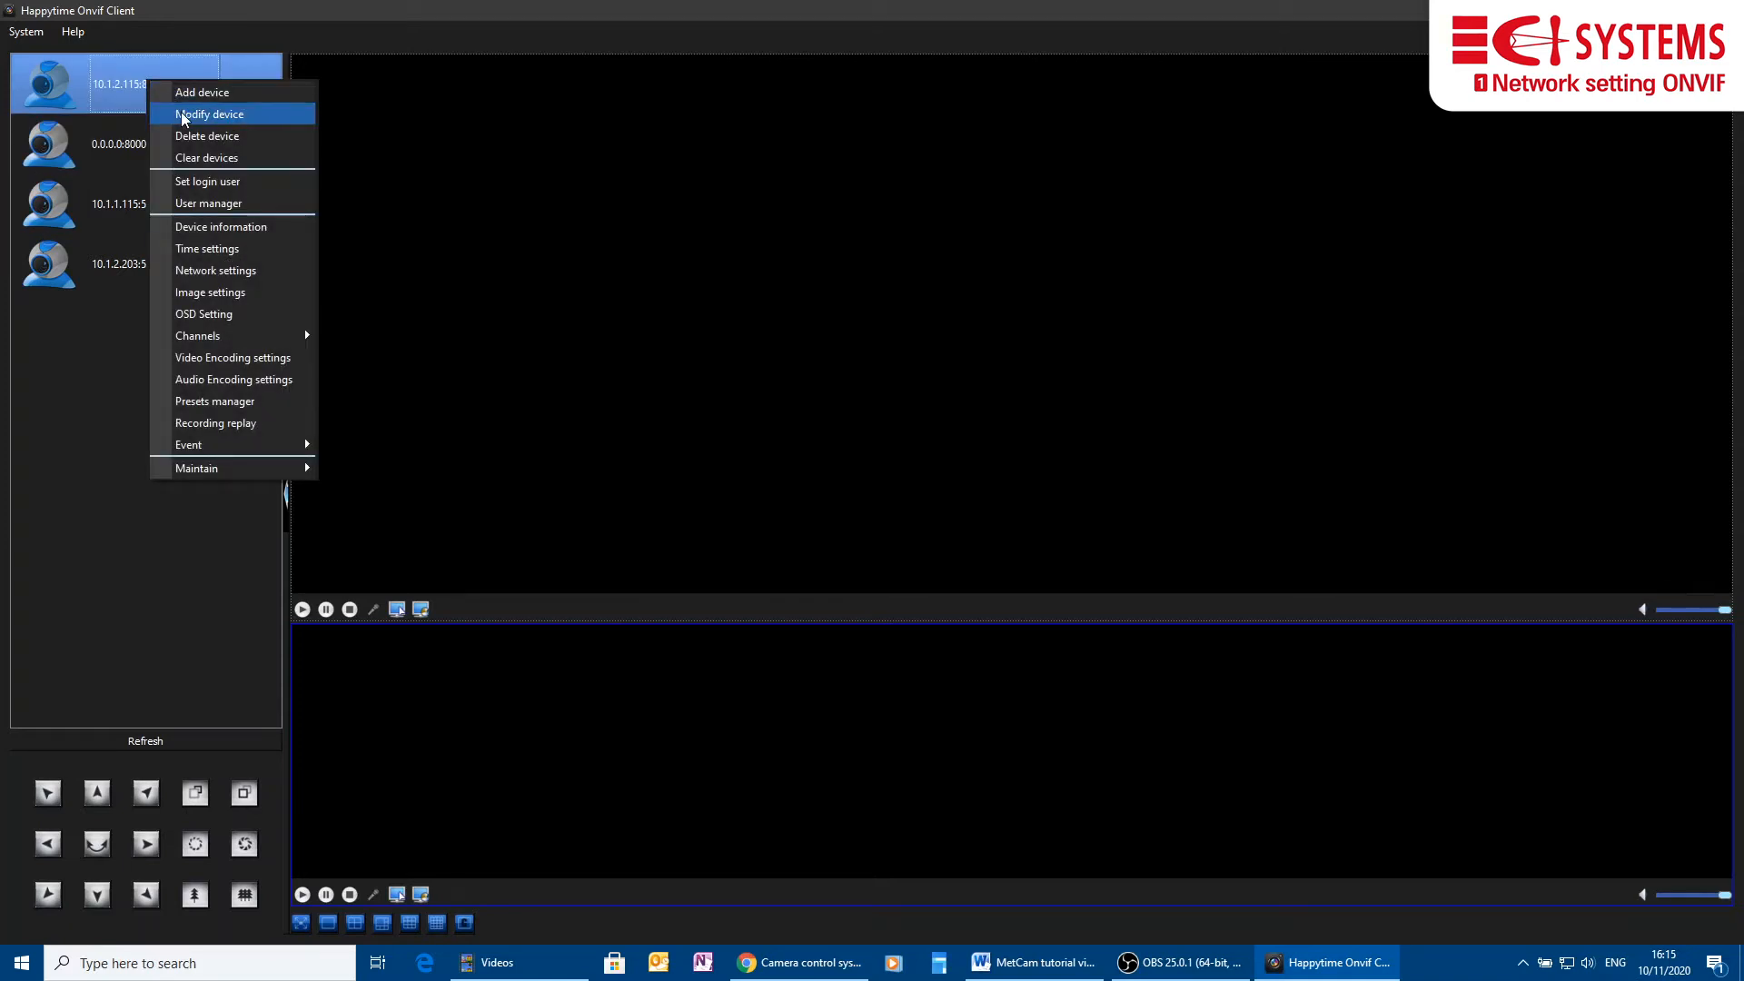
# Review the device's host 10.1.2.115, port 8000 and /video path, then close.
pyautogui.click(212, 113)
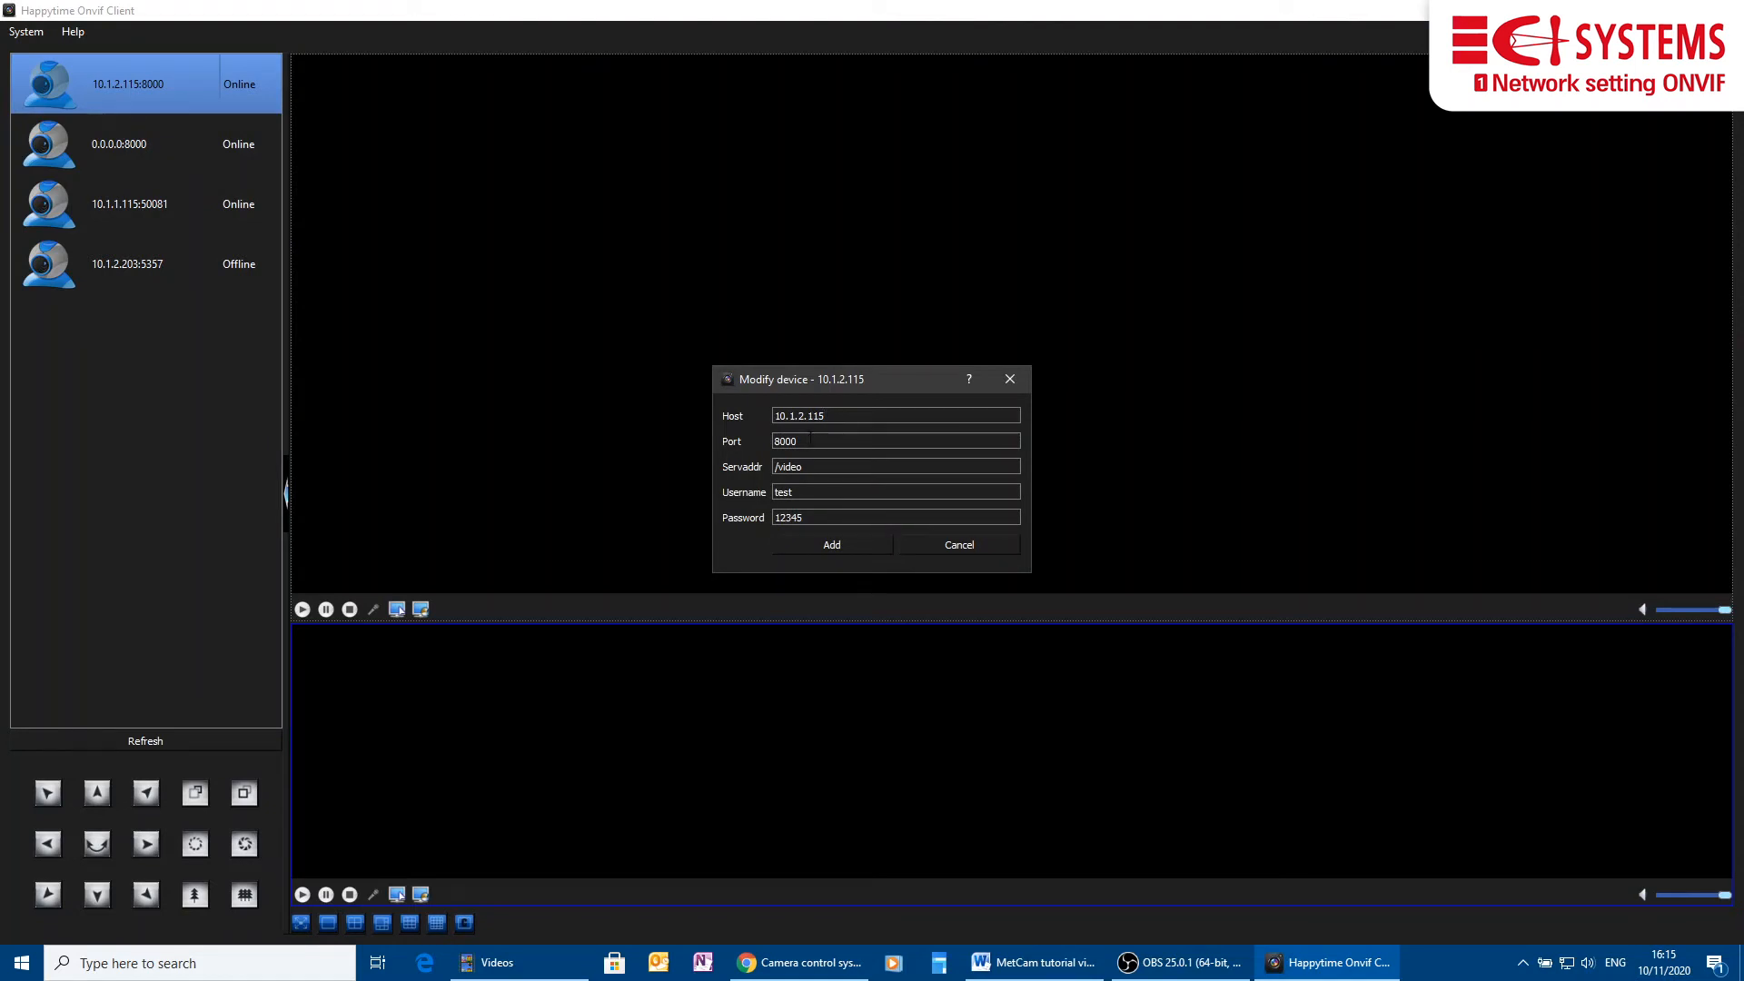
pyautogui.click(896, 415)
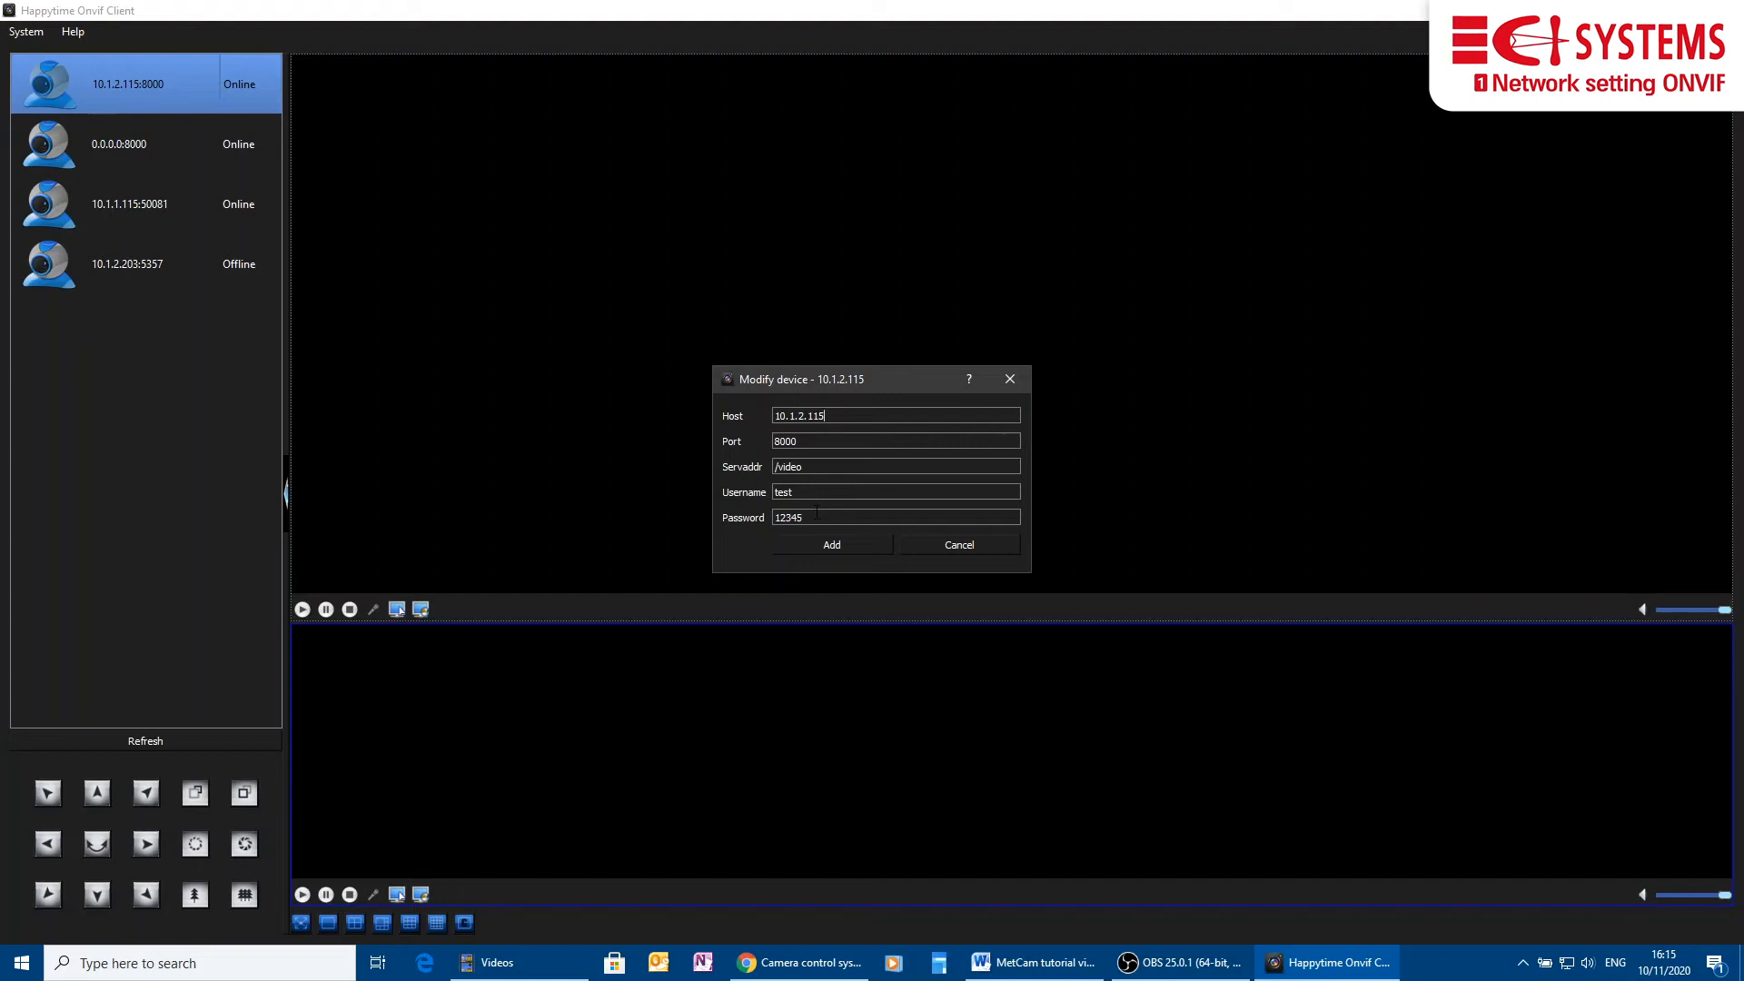
pyautogui.click(956, 544)
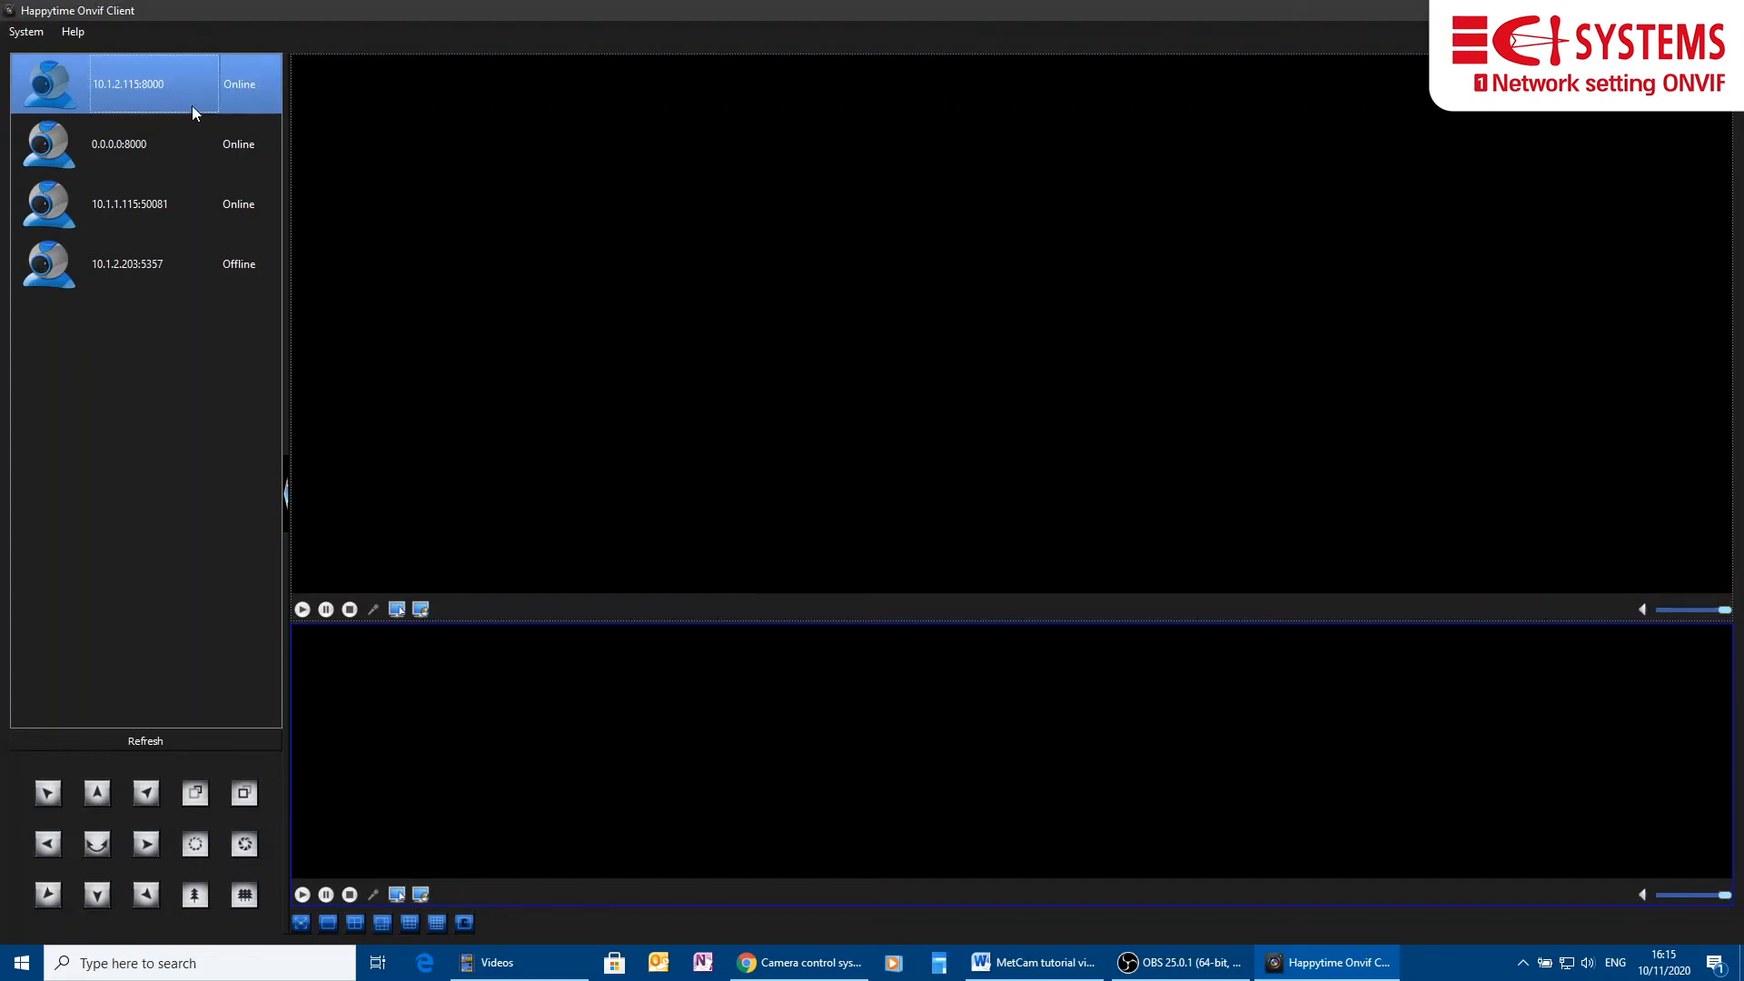
pyautogui.moveTo(187, 100)
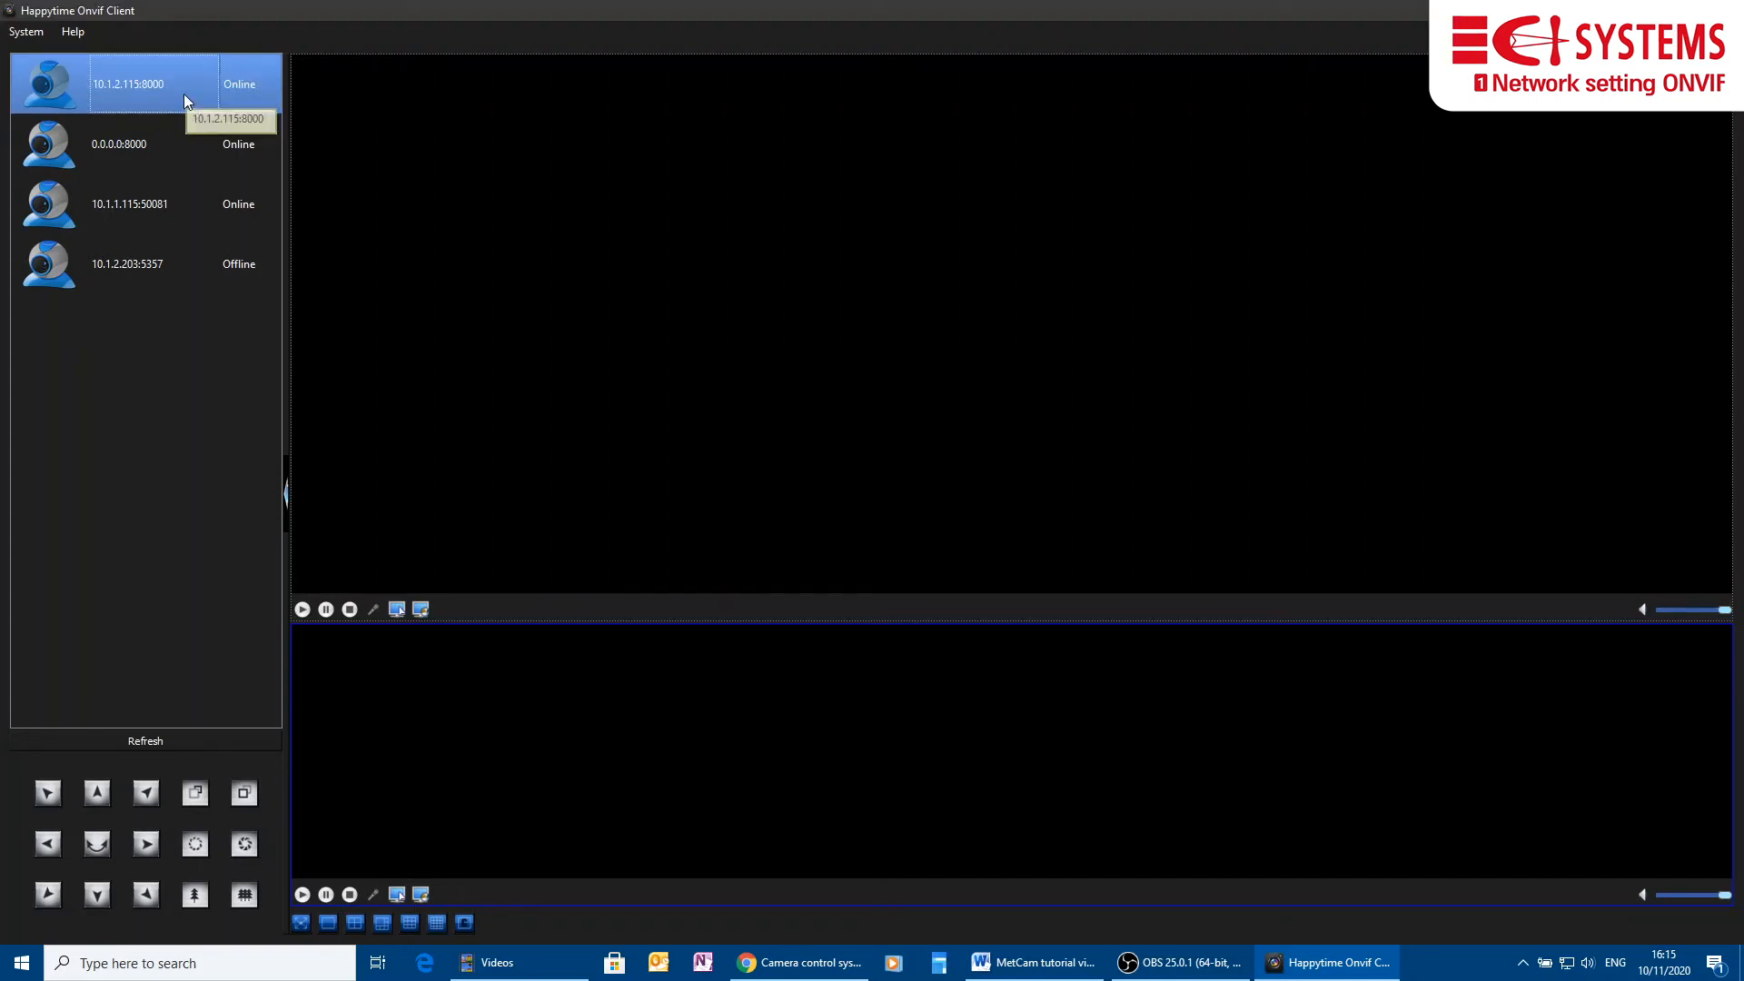
# Play Channel 1 from the 10.1.2.115 device's Channels menu, then reopen its menu.
pyautogui.rightClick(128, 84)
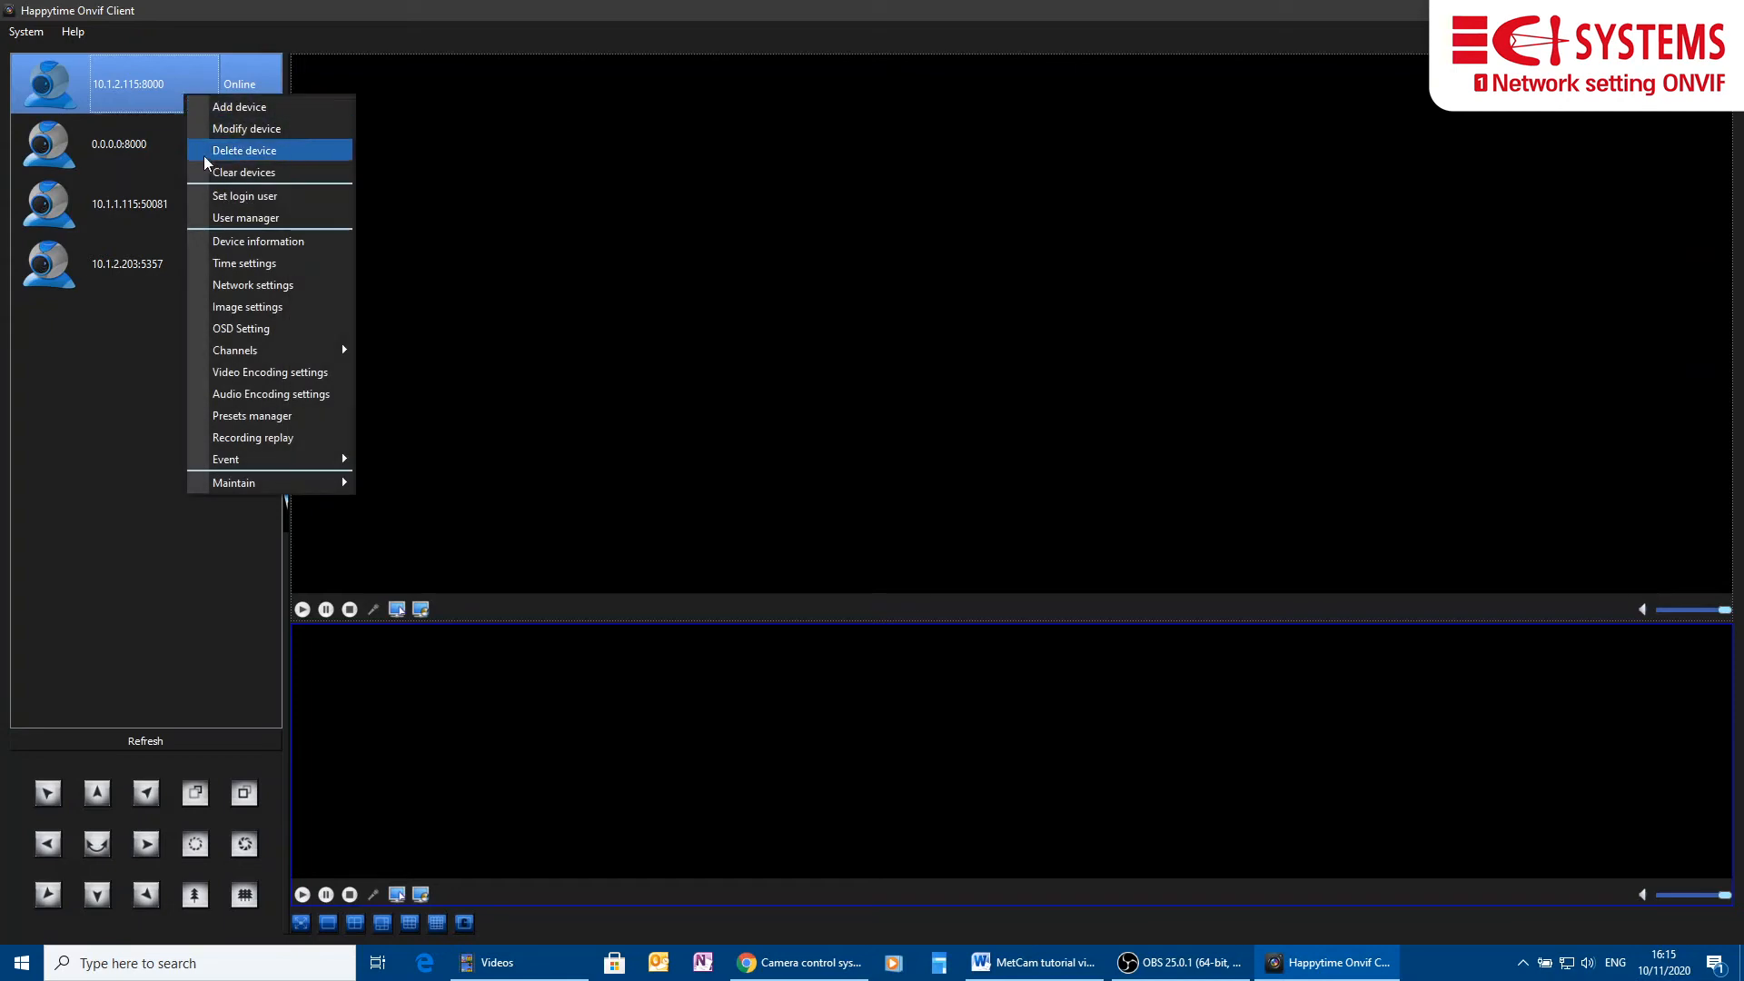
pyautogui.moveTo(234, 349)
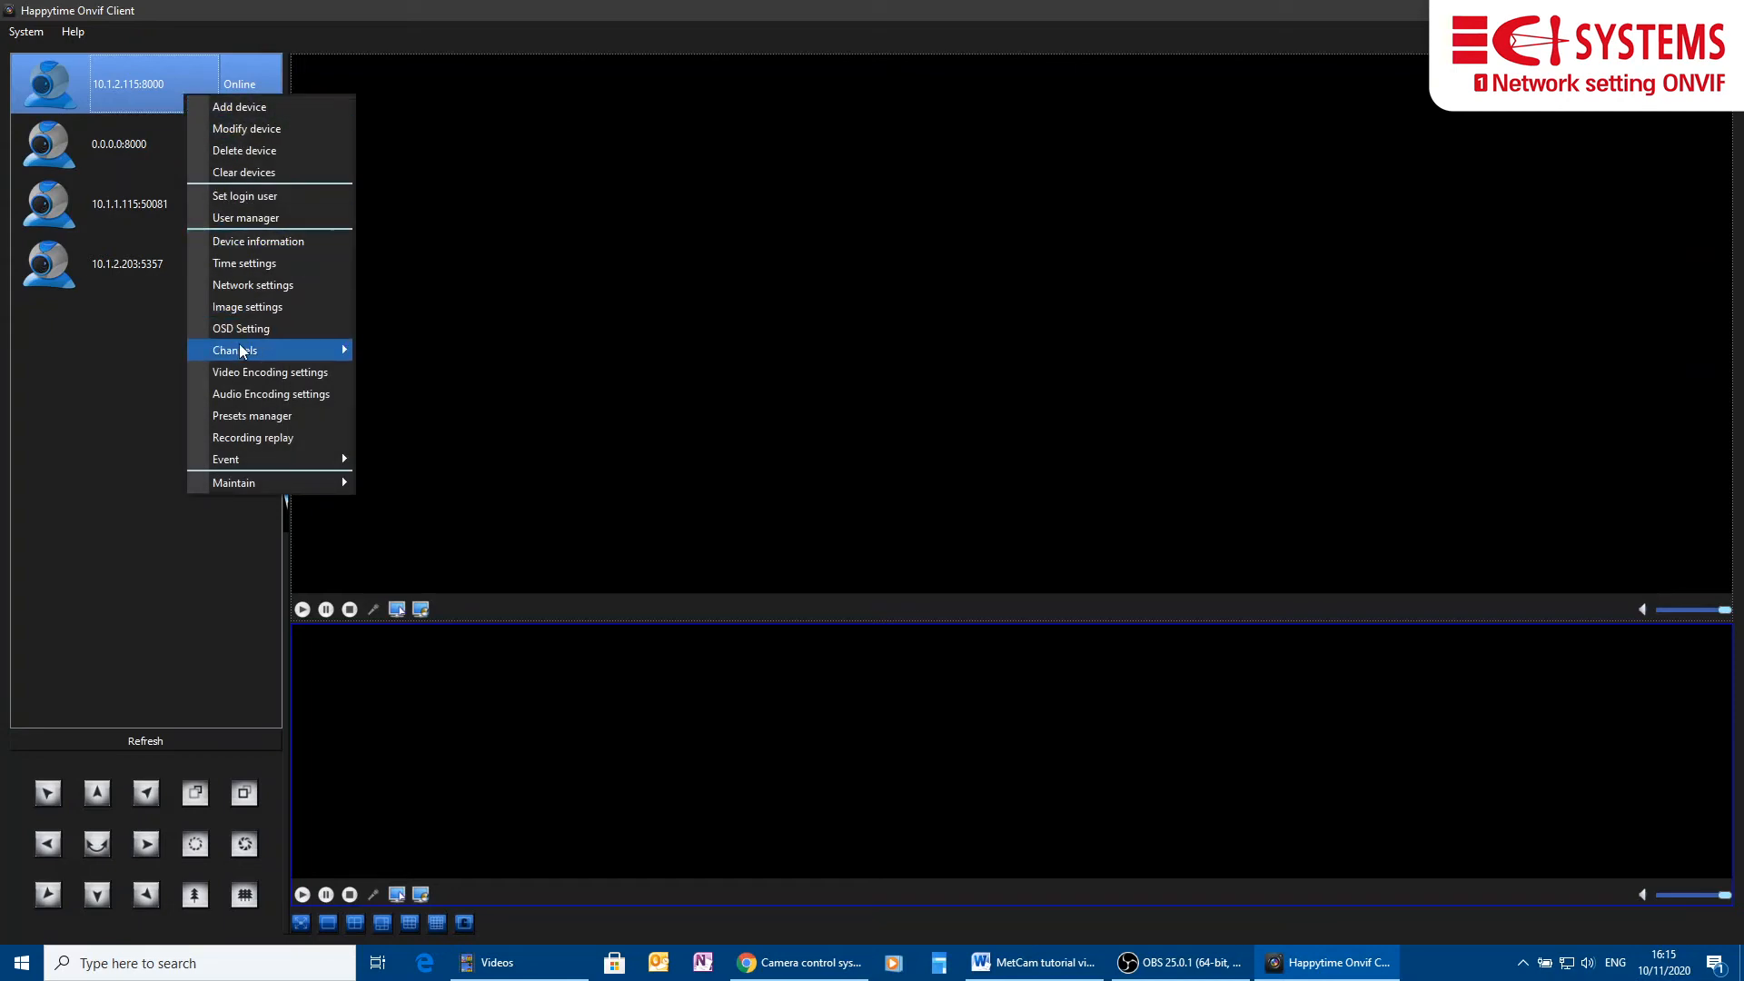
pyautogui.moveTo(234, 349)
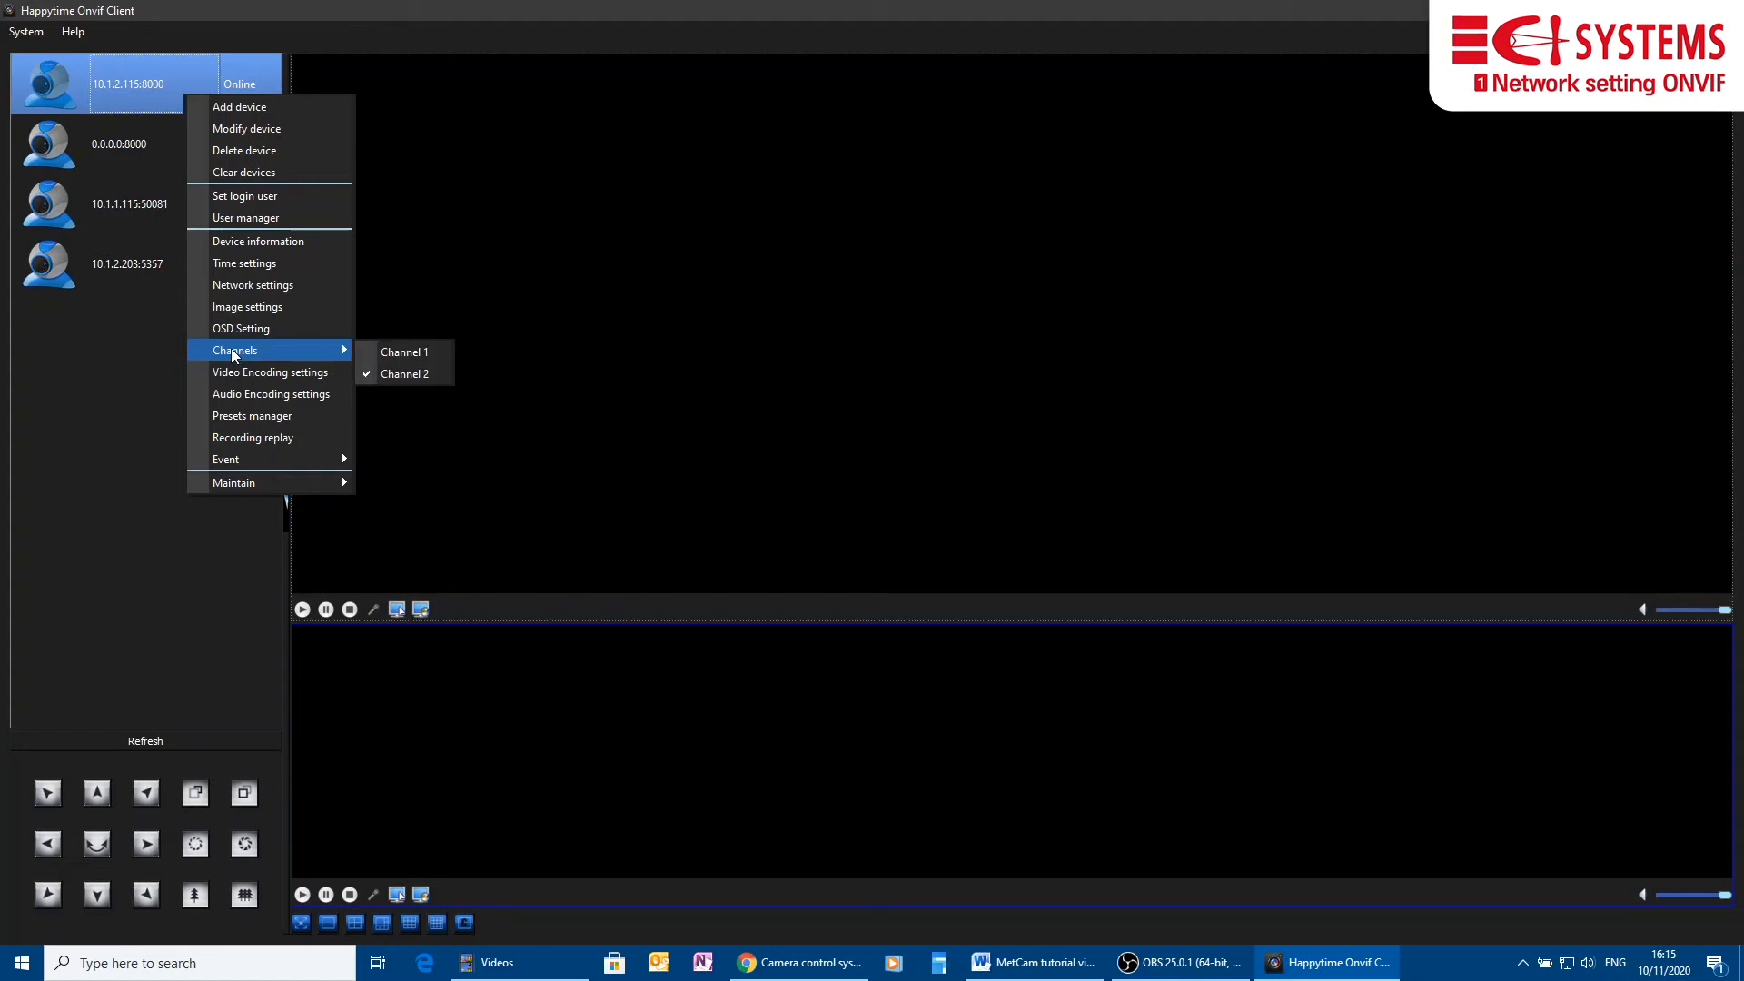
pyautogui.click(806, 331)
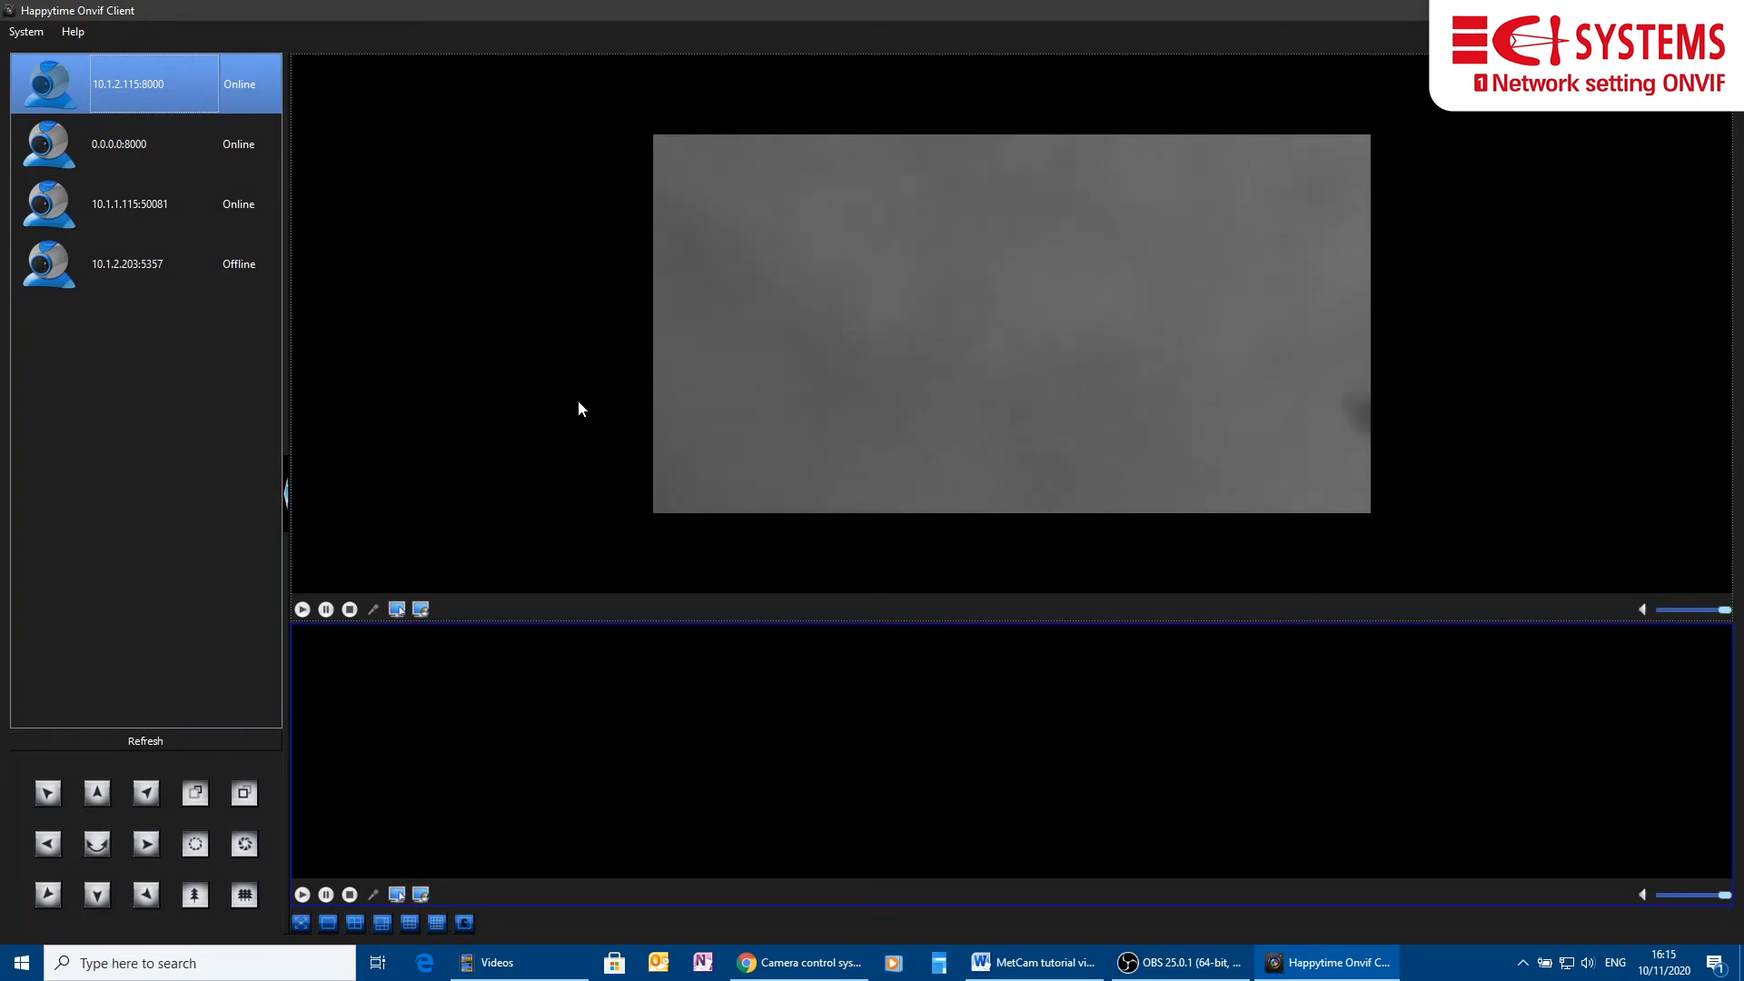
pyautogui.rightClick(128, 84)
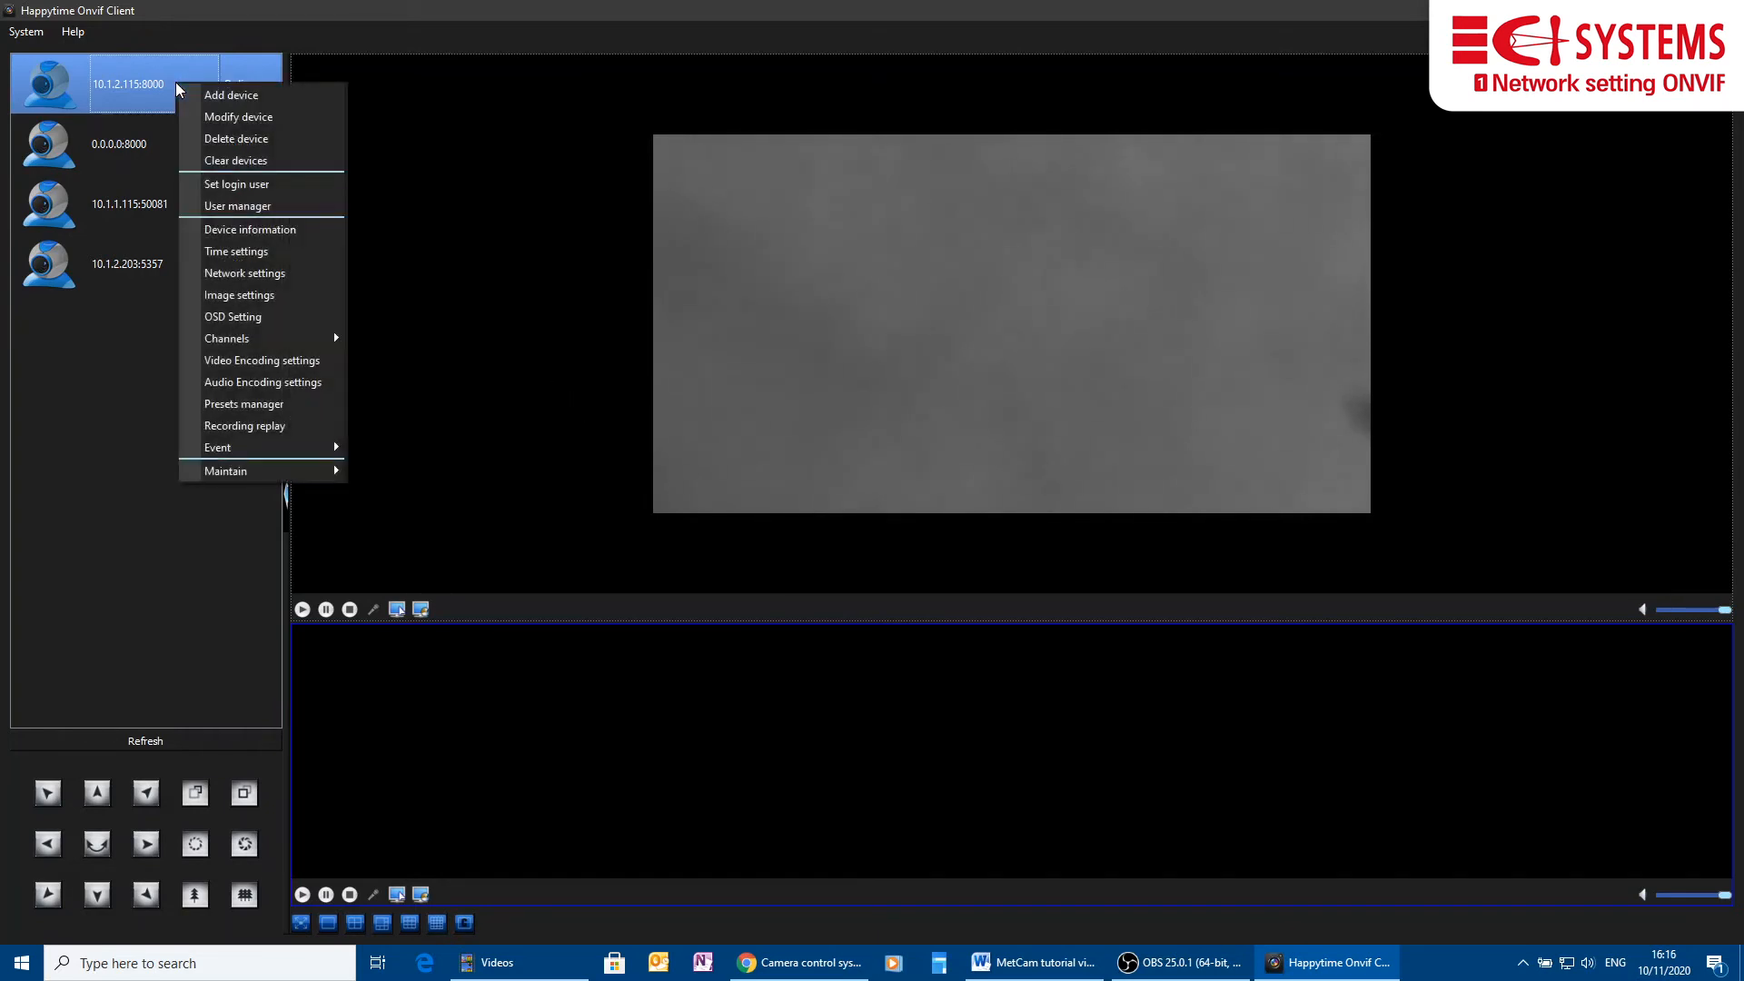
pyautogui.moveTo(236, 251)
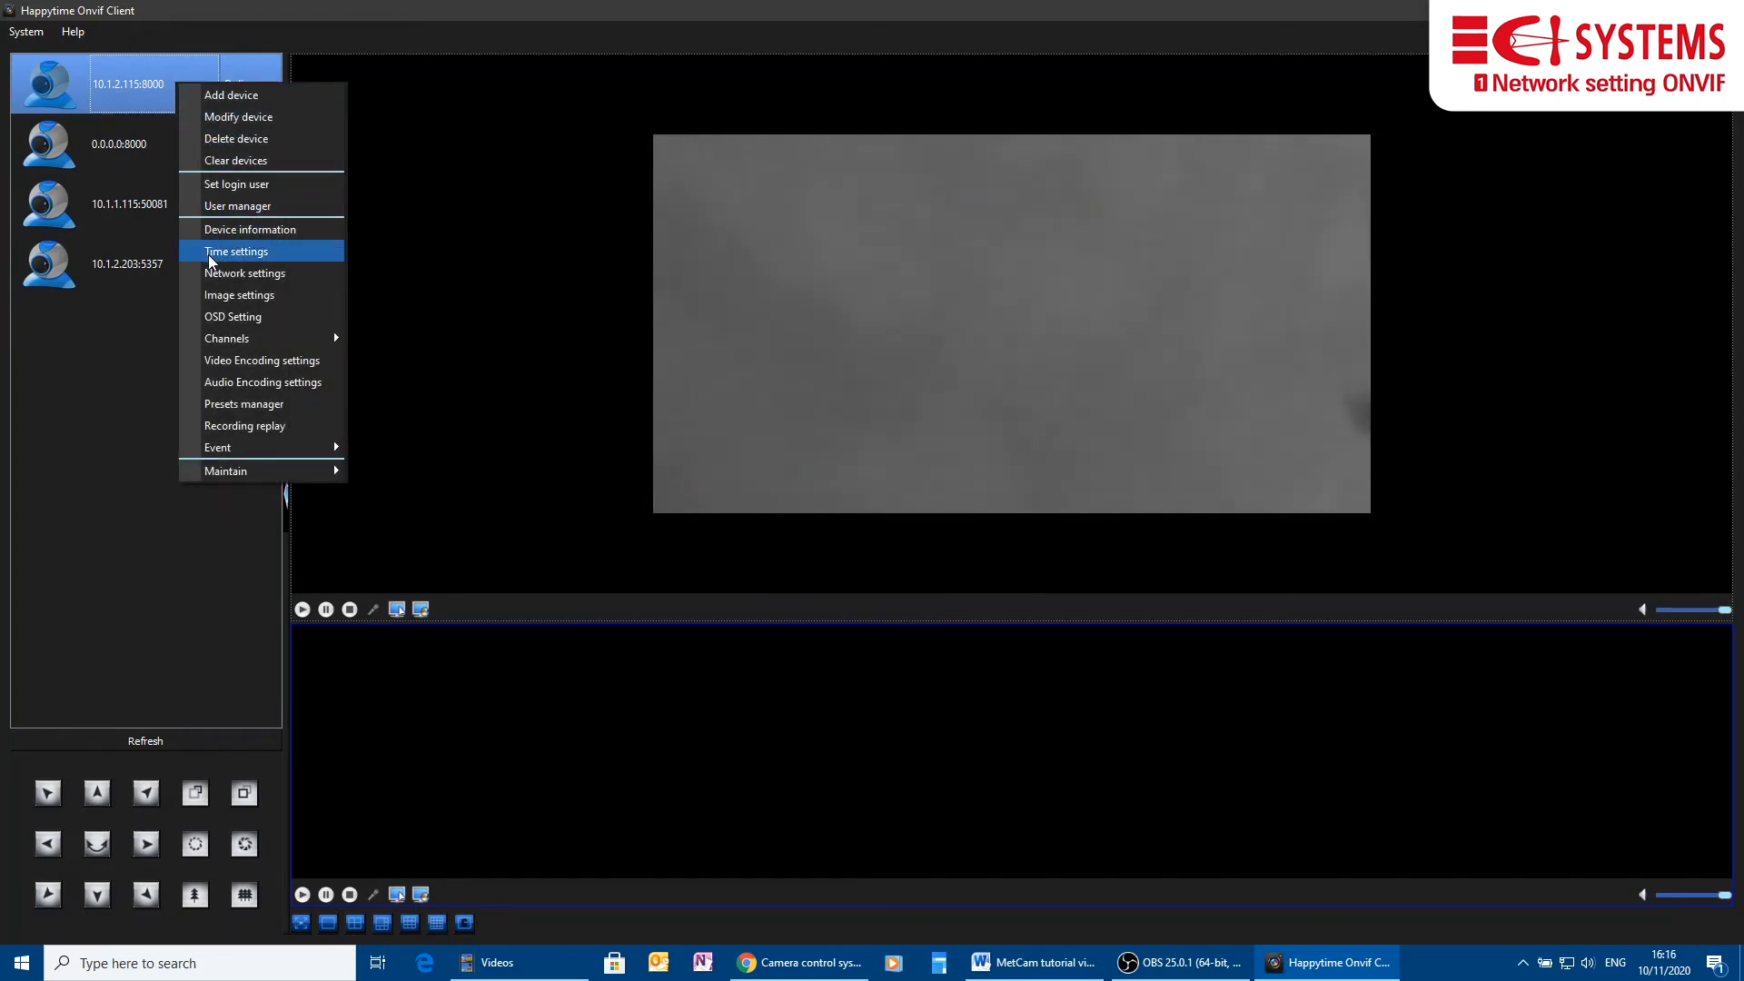
pyautogui.moveTo(227, 338)
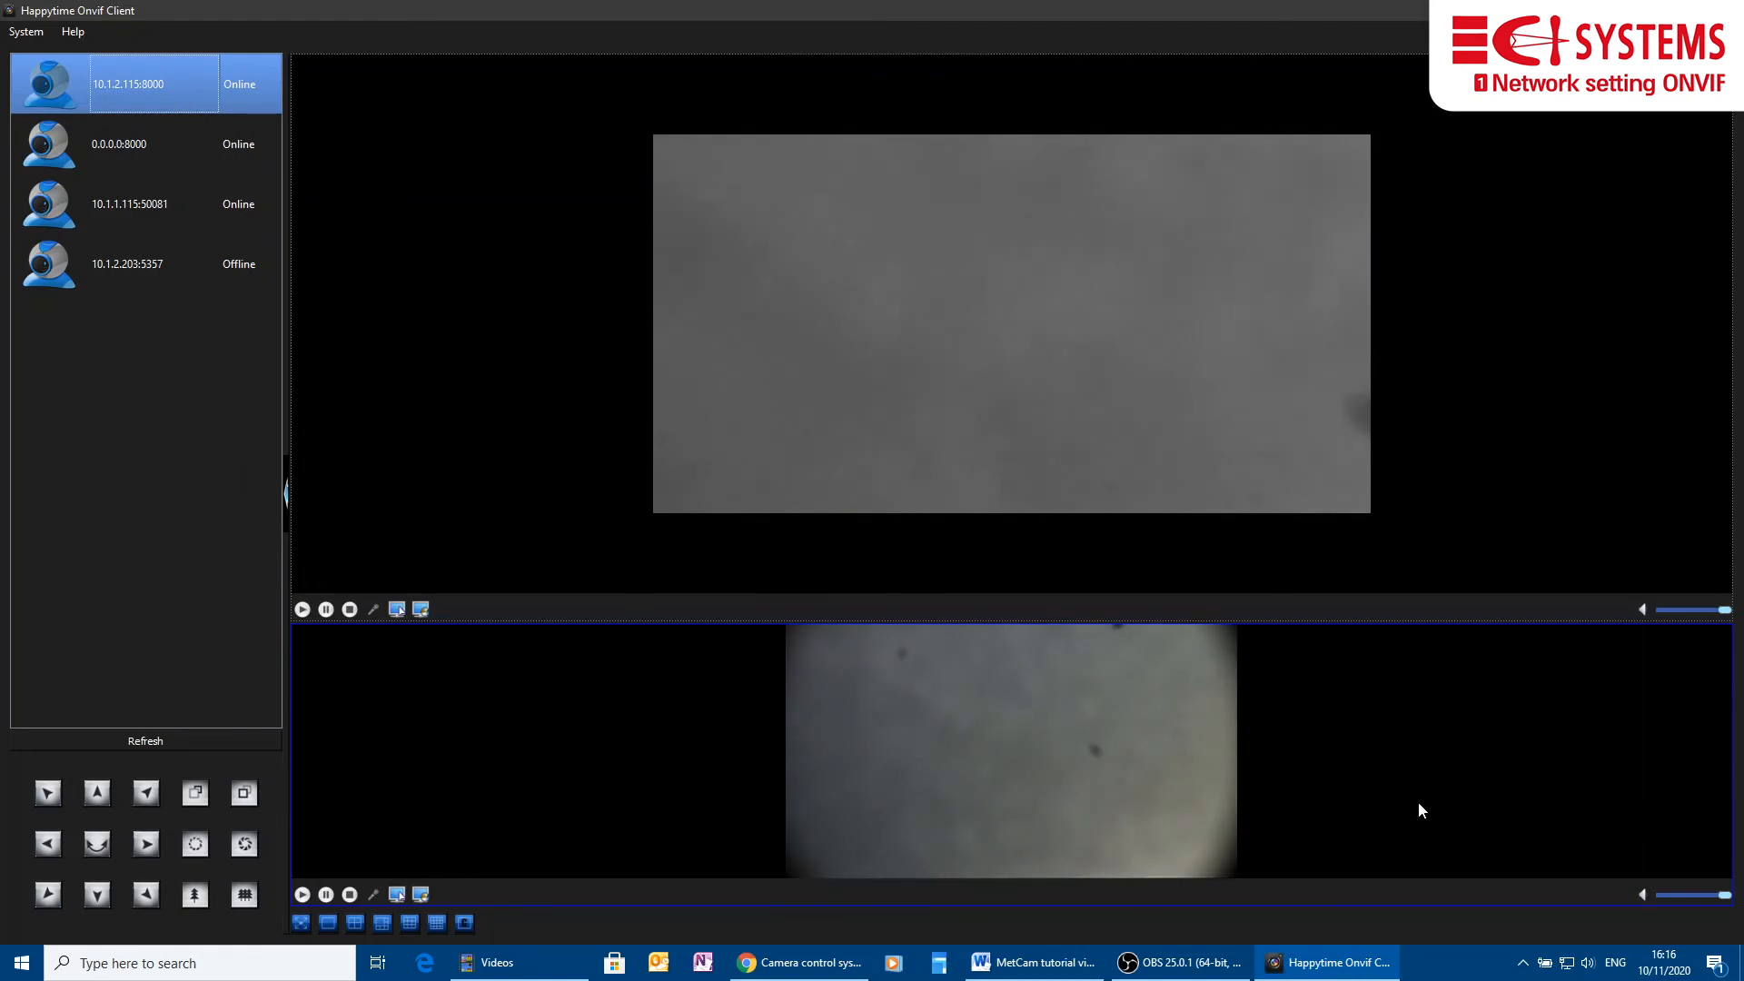
pyautogui.moveTo(1468, 547)
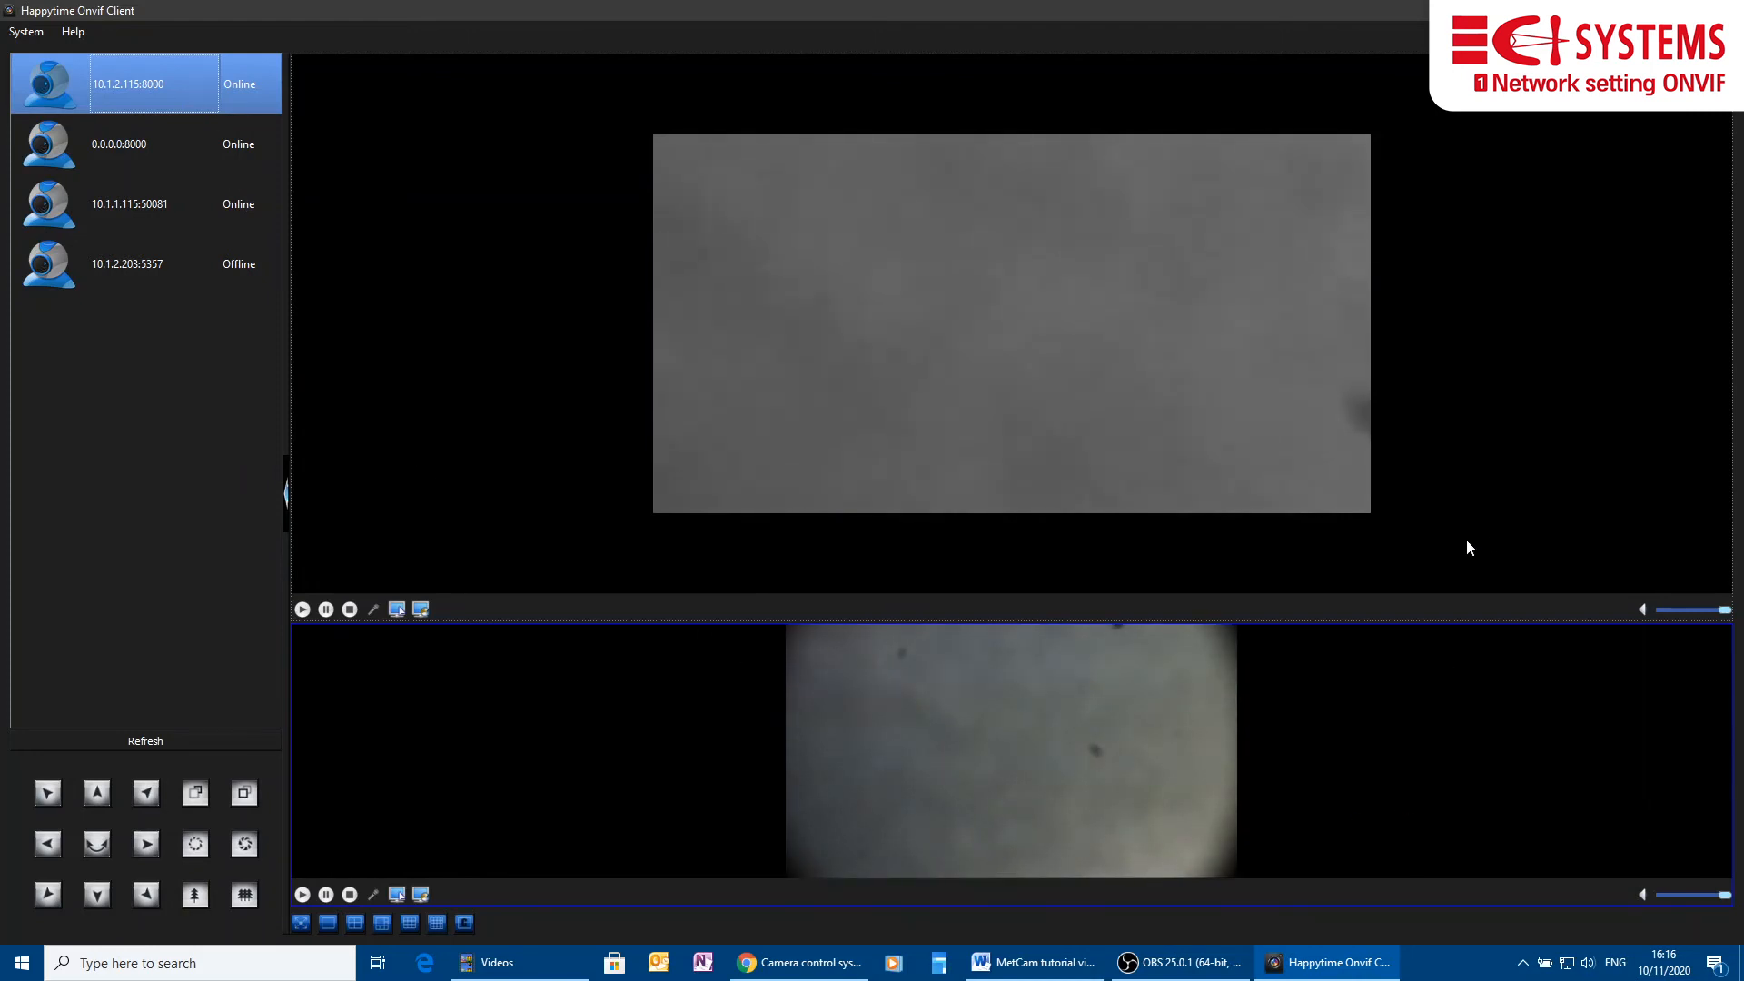
pyautogui.moveTo(1346, 351)
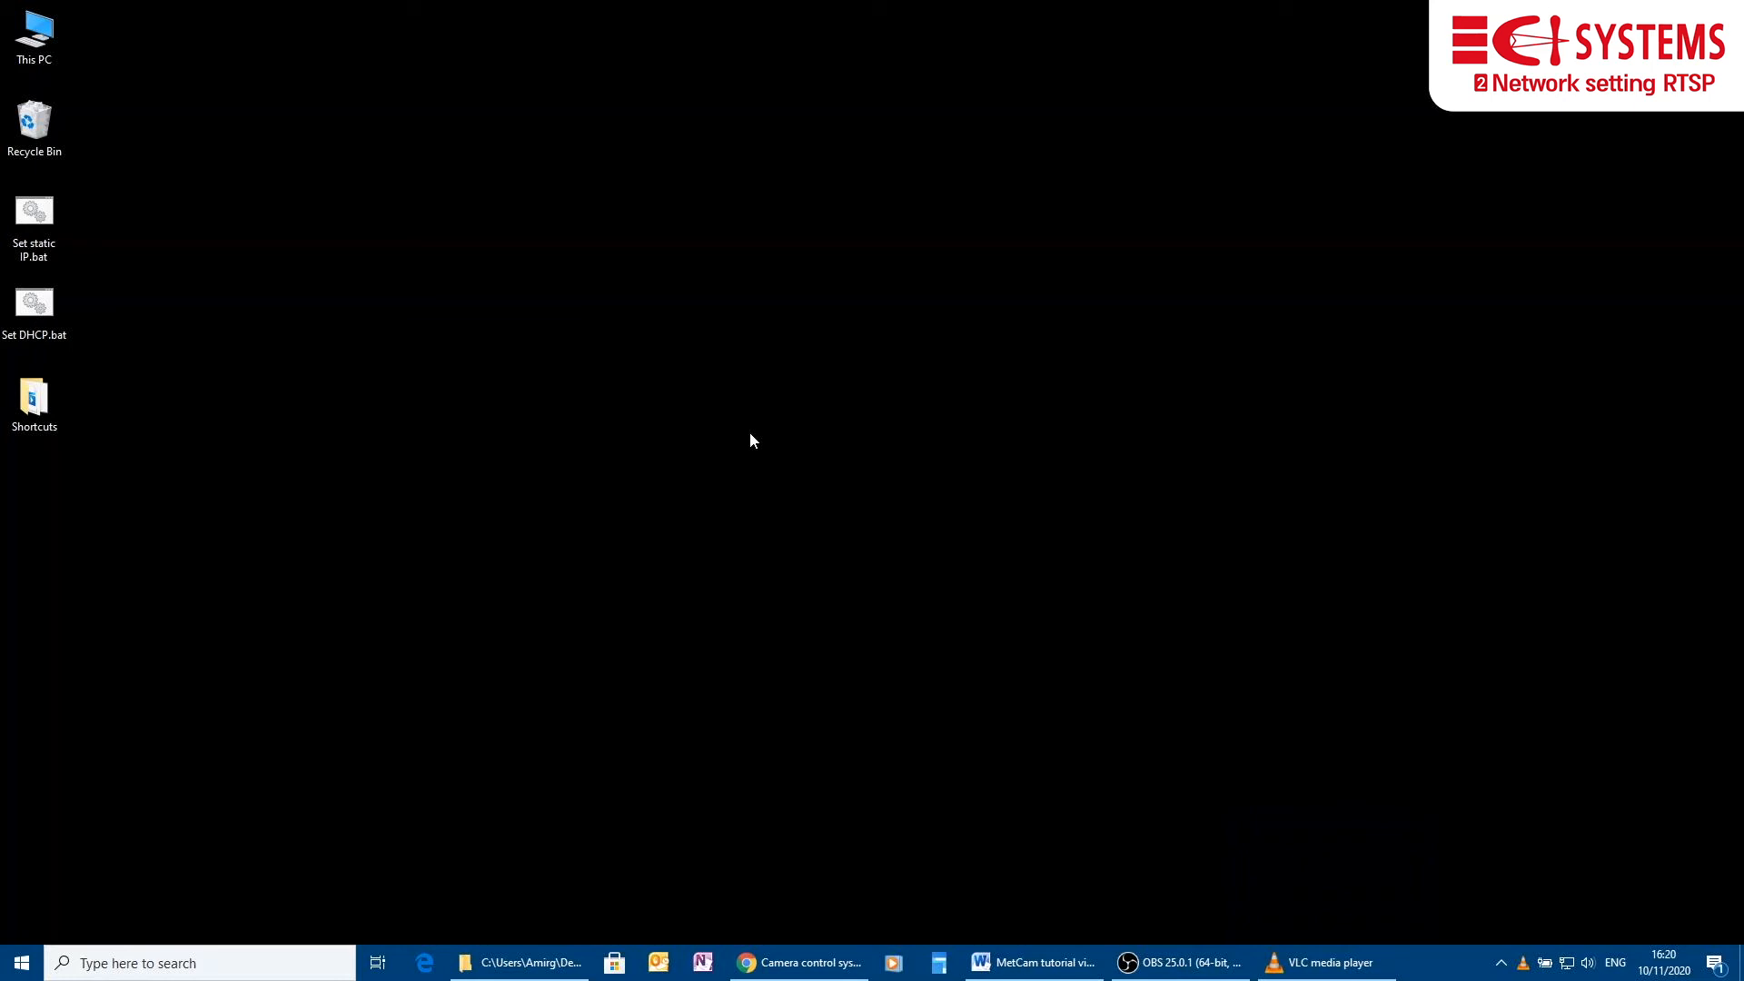
pyautogui.moveTo(779, 510)
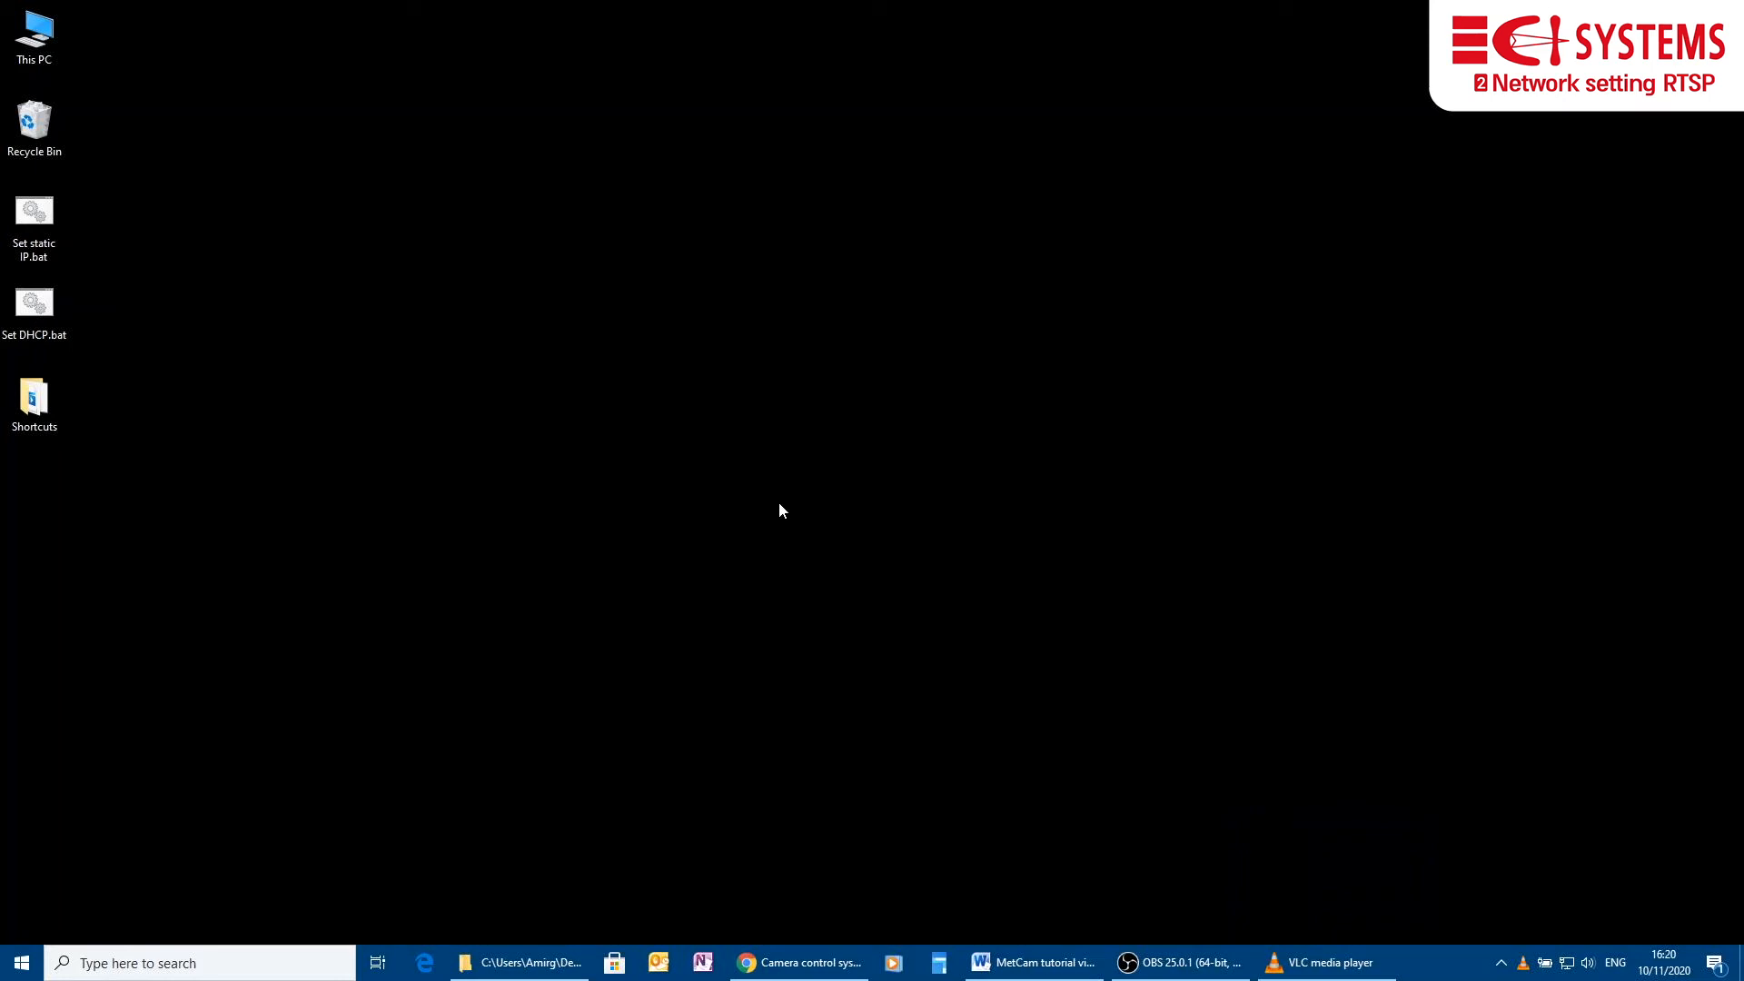
pyautogui.moveTo(816, 563)
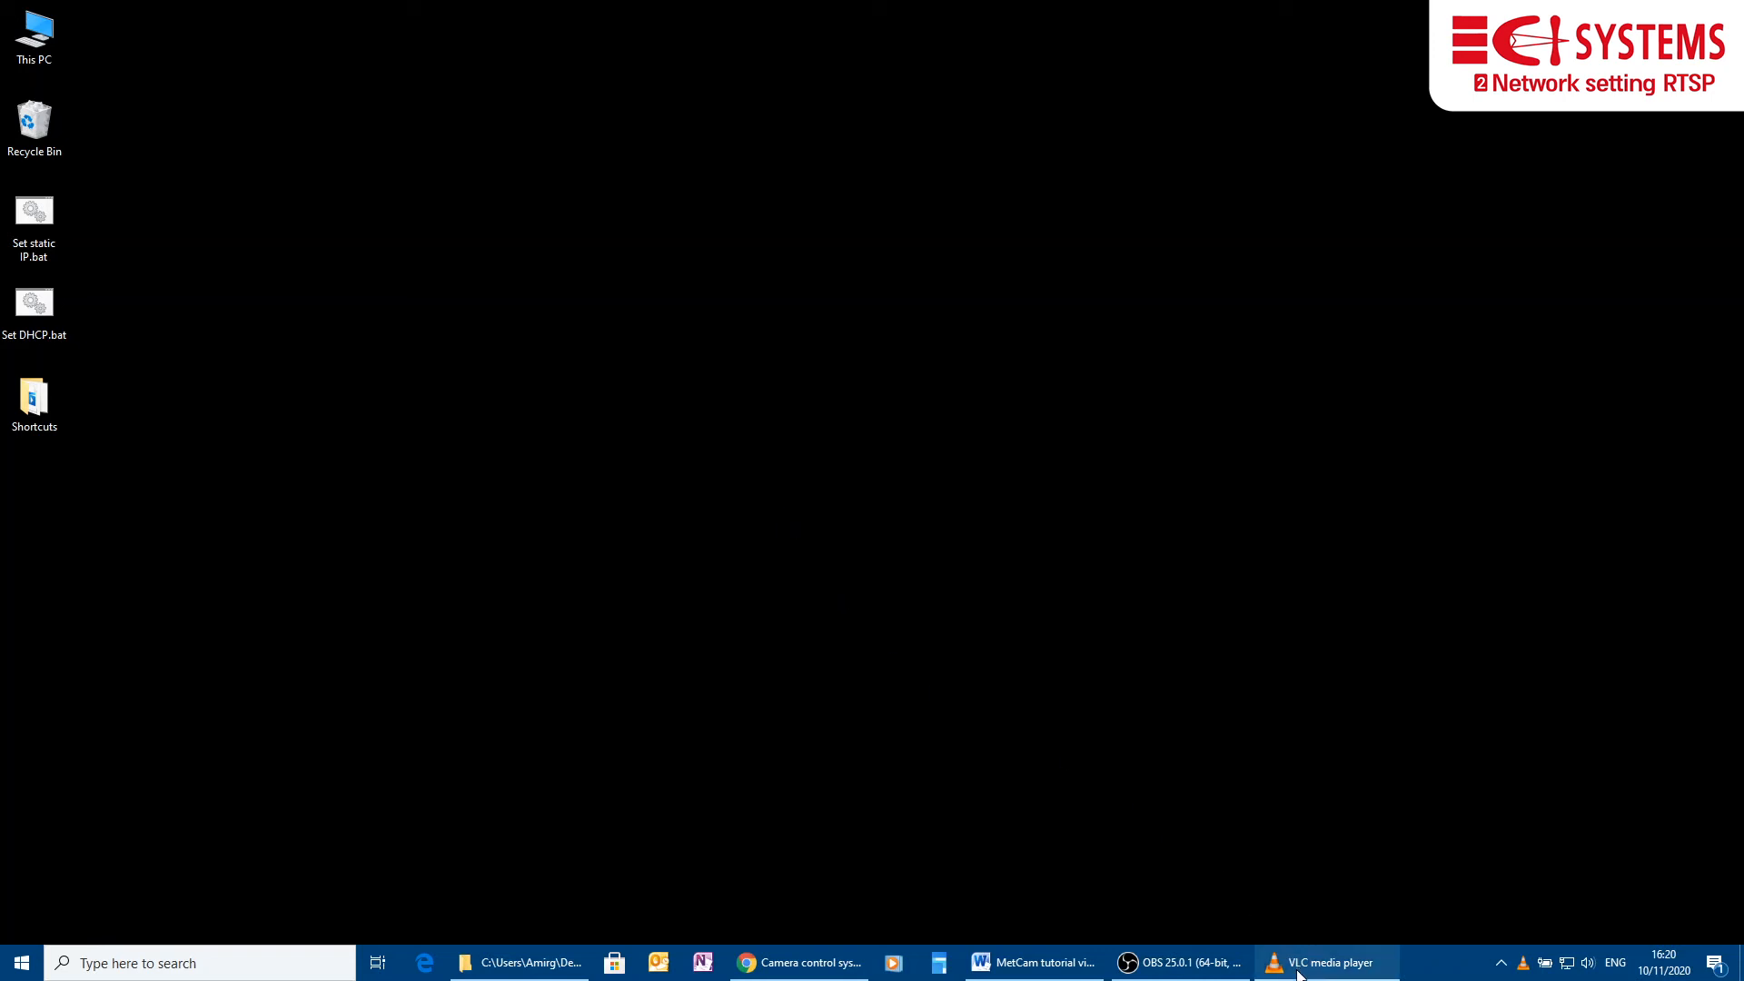
# Bring VLC media player to the front from the taskbar.
pyautogui.click(1323, 962)
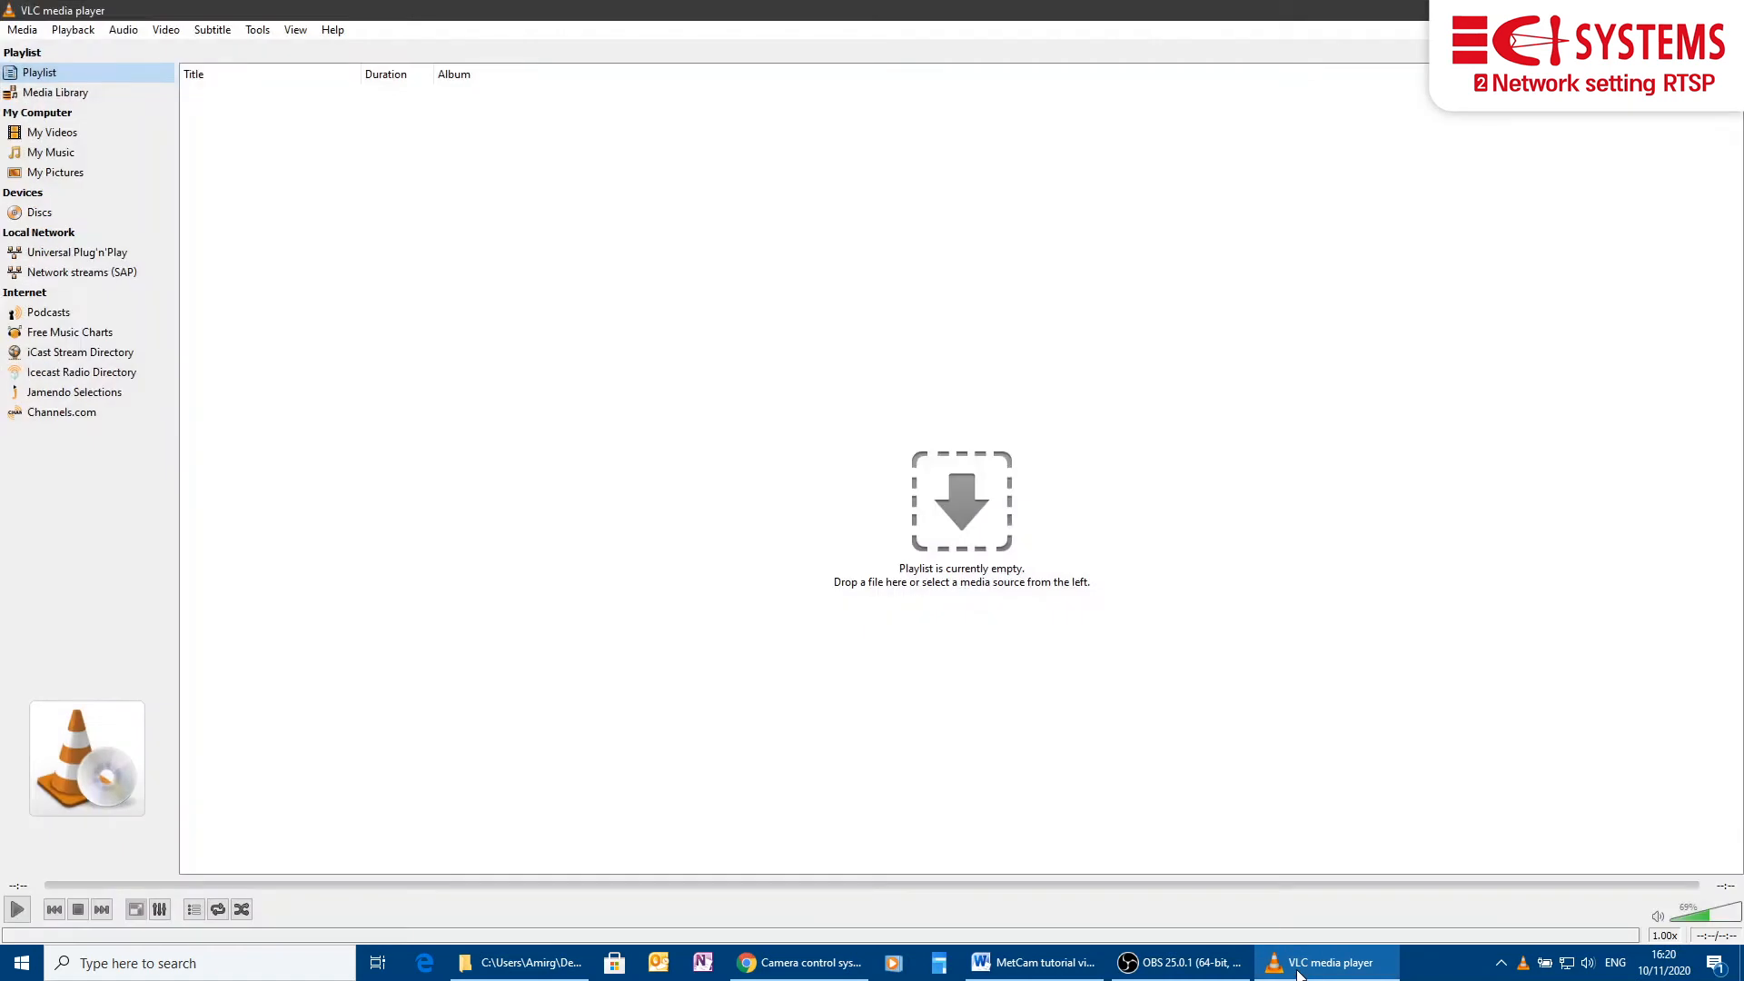
pyautogui.moveTo(39, 212)
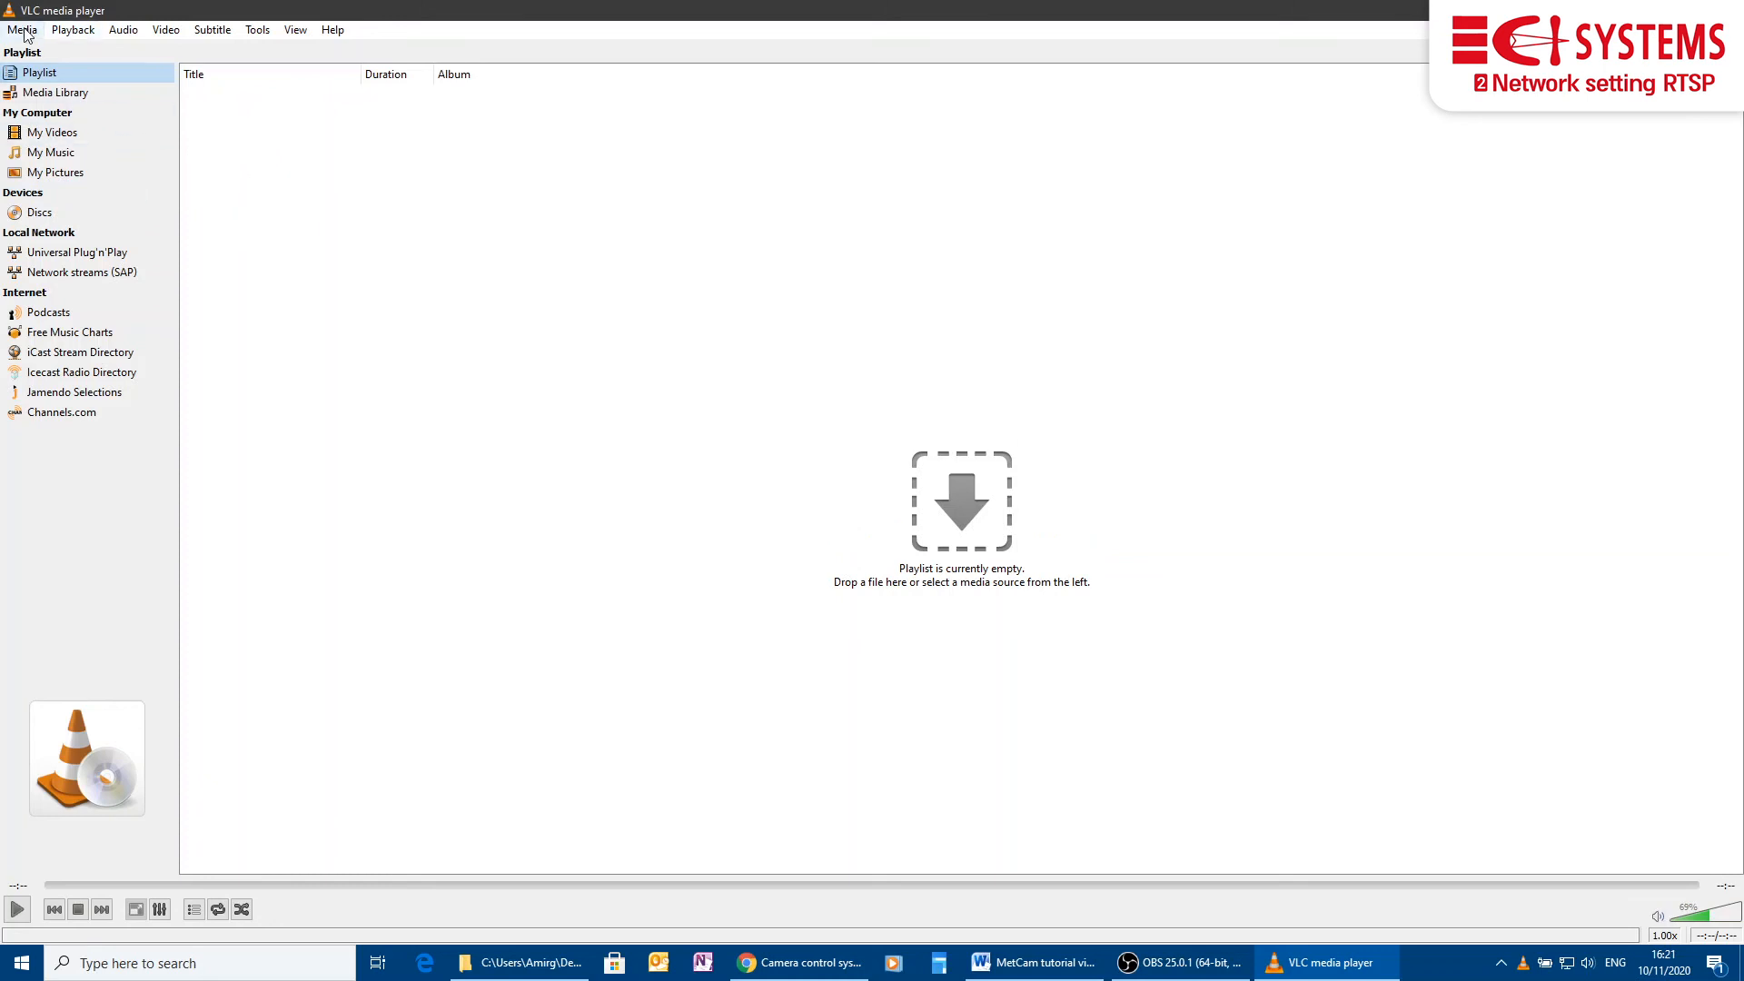
# Open and play network stream rtsp://10.1.2.115:8554/video via Media > Open Network Stream.
pyautogui.click(21, 29)
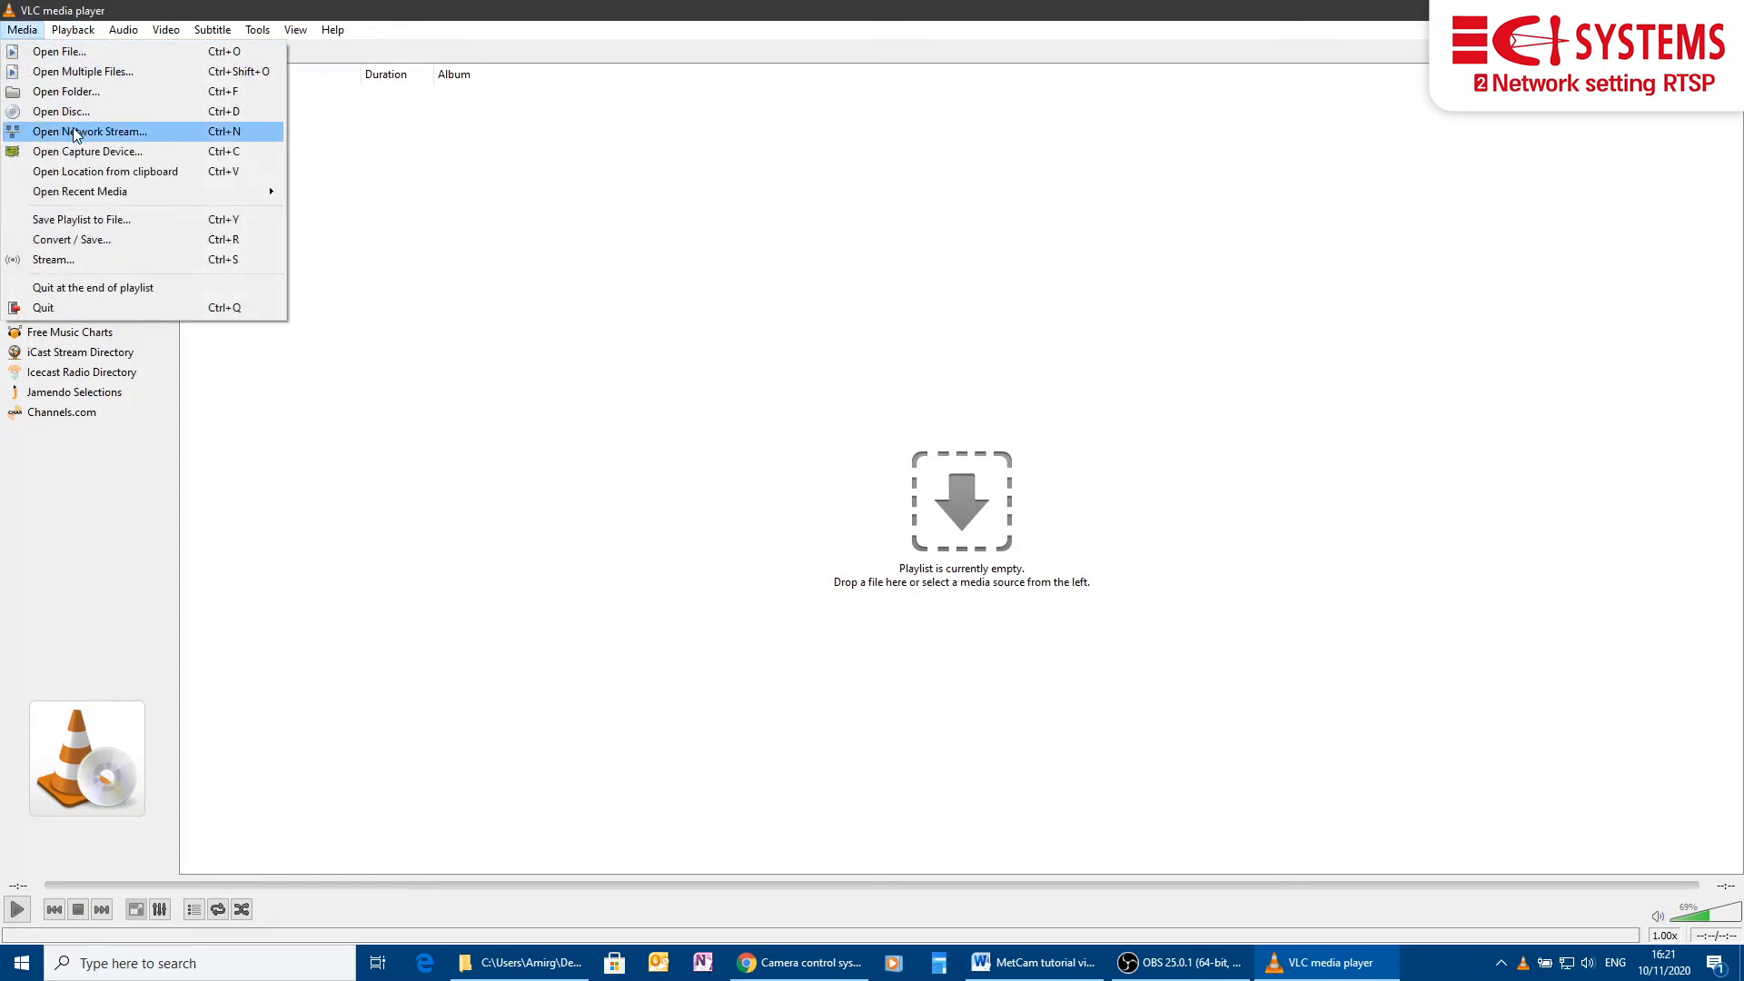
pyautogui.click(89, 130)
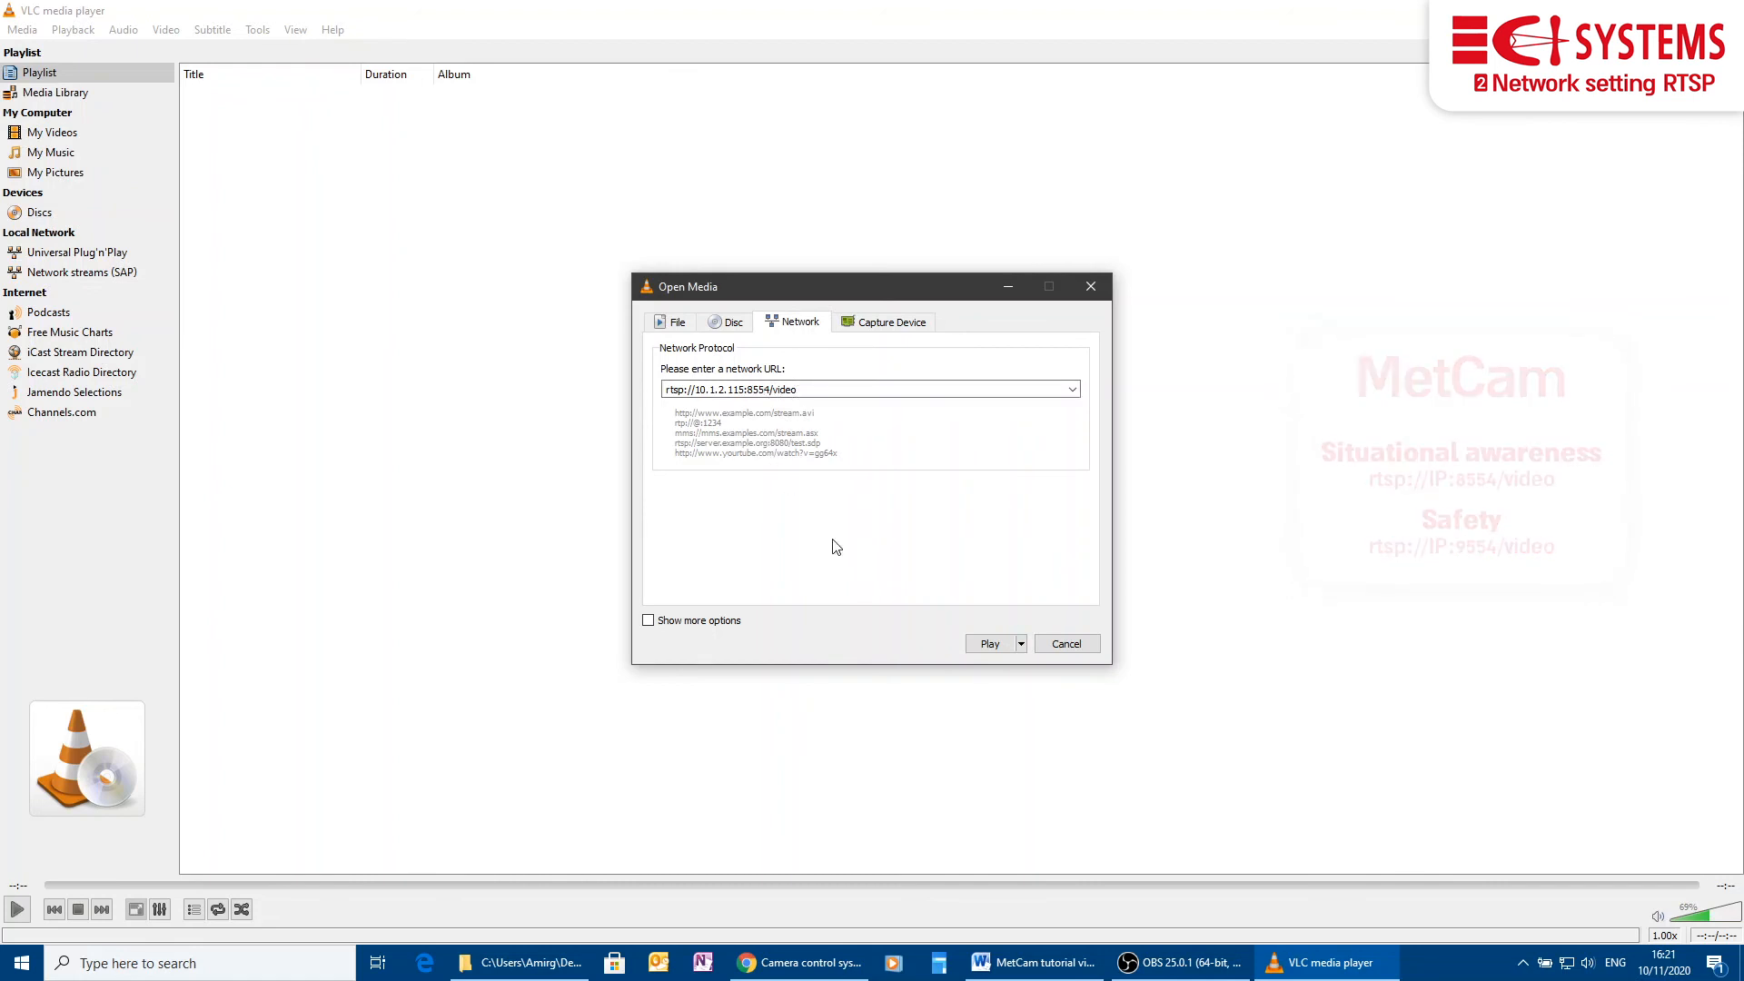
pyautogui.click(988, 643)
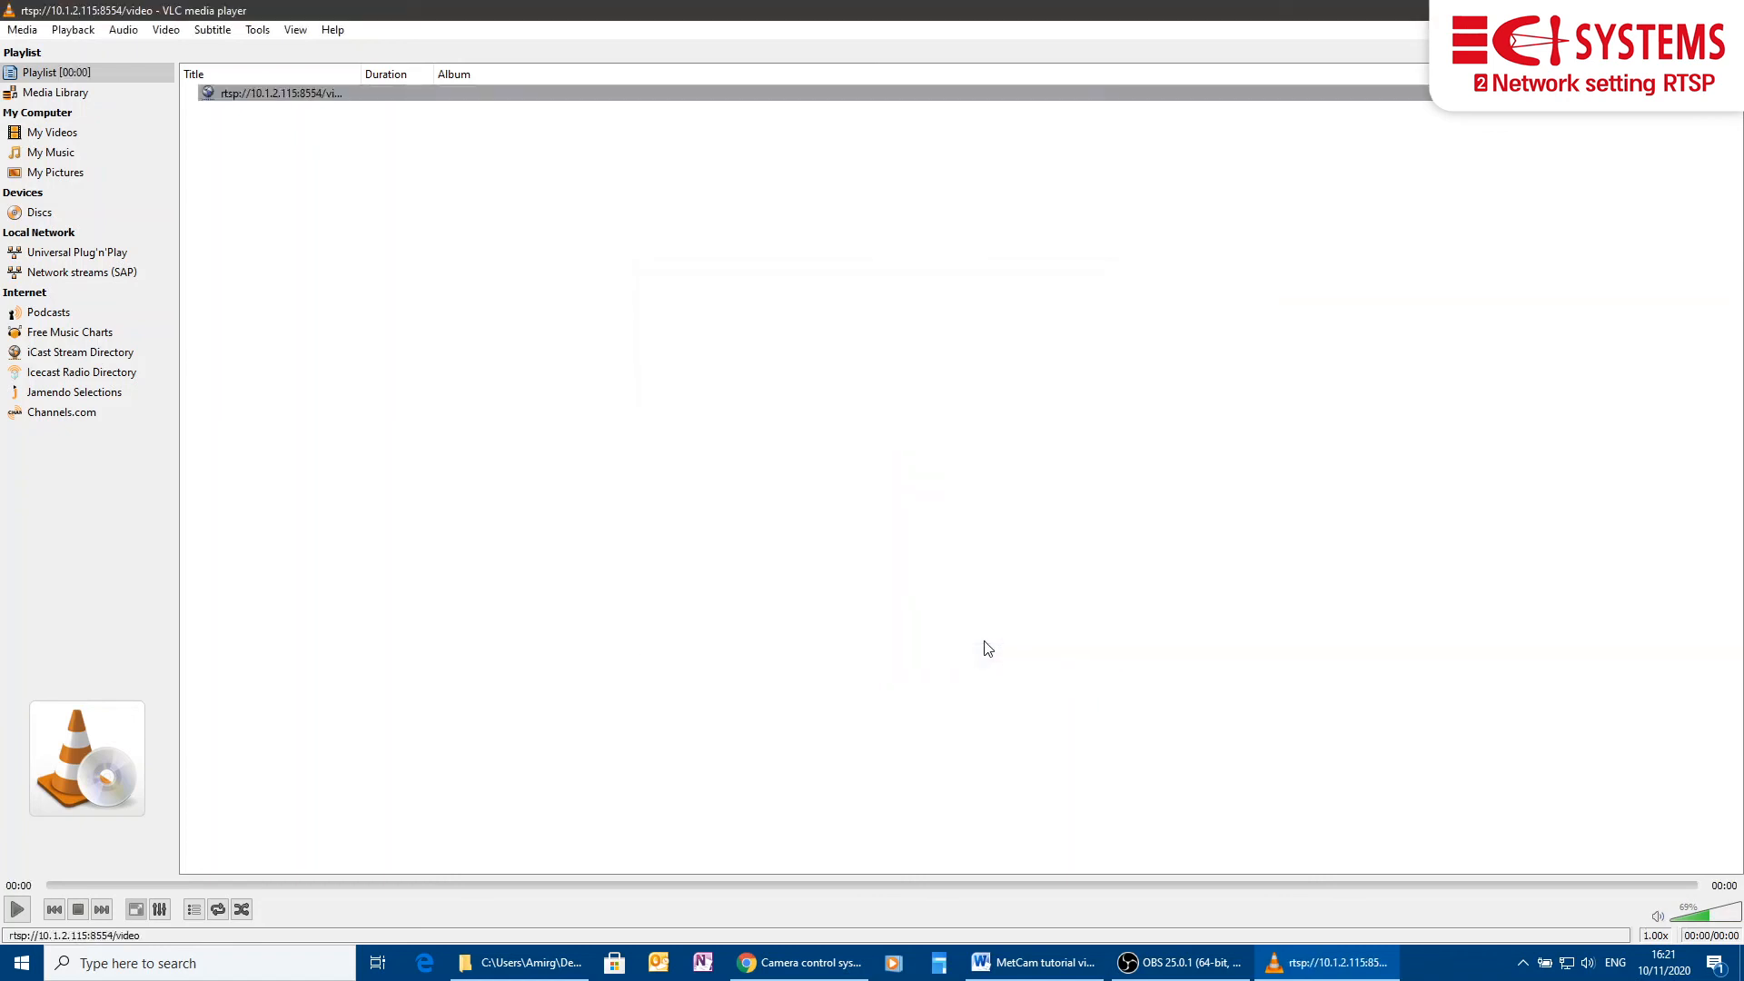